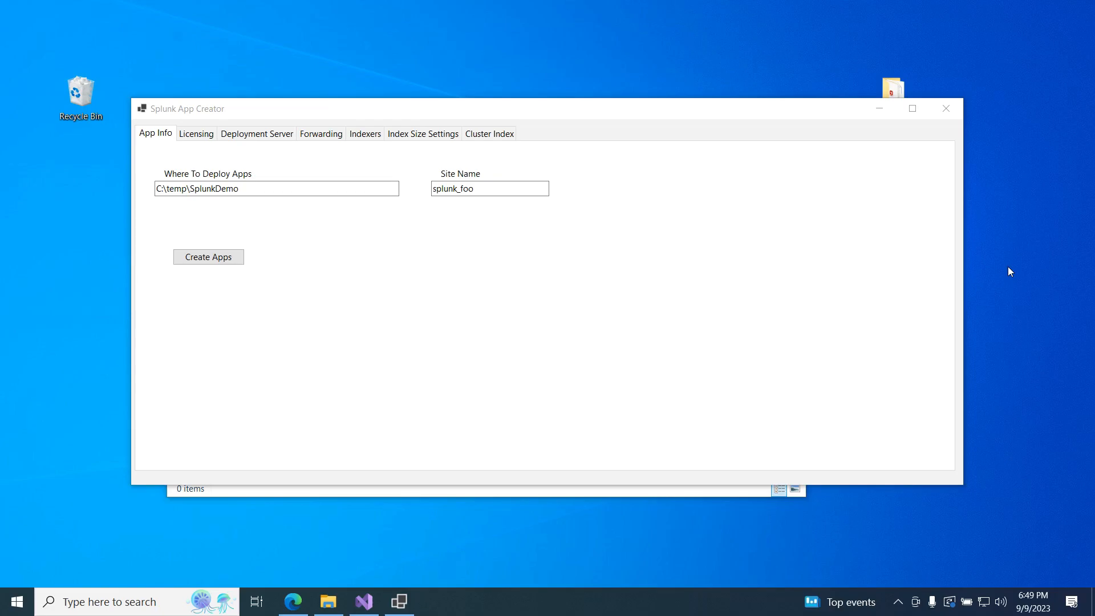
pyautogui.moveTo(533, 82)
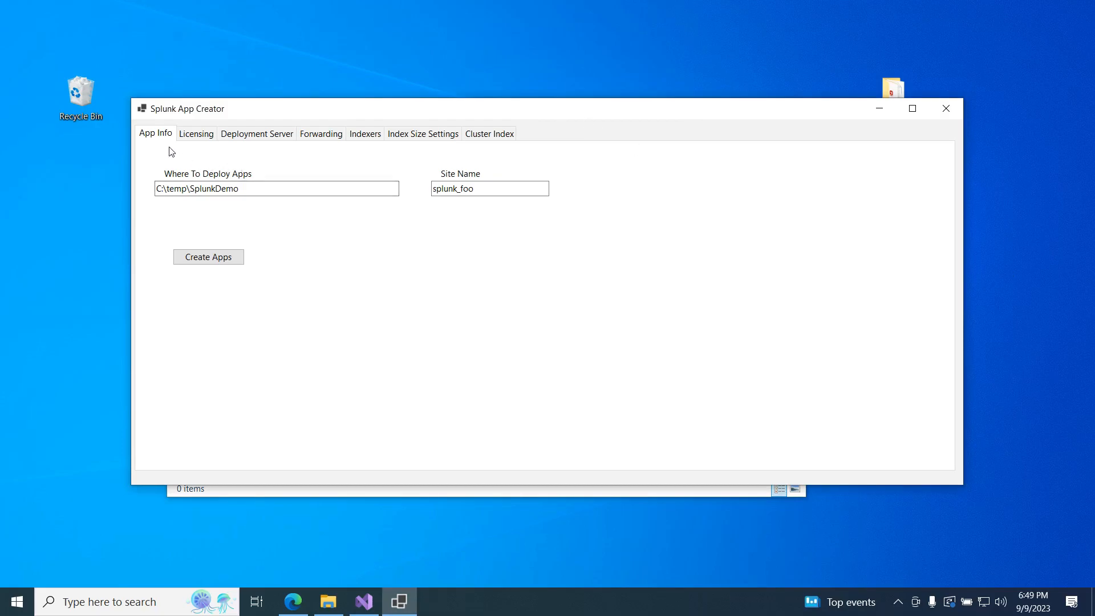
# - Change the site name from splunk_foo to splunk_youtube on App Info
pyautogui.click(276, 188)
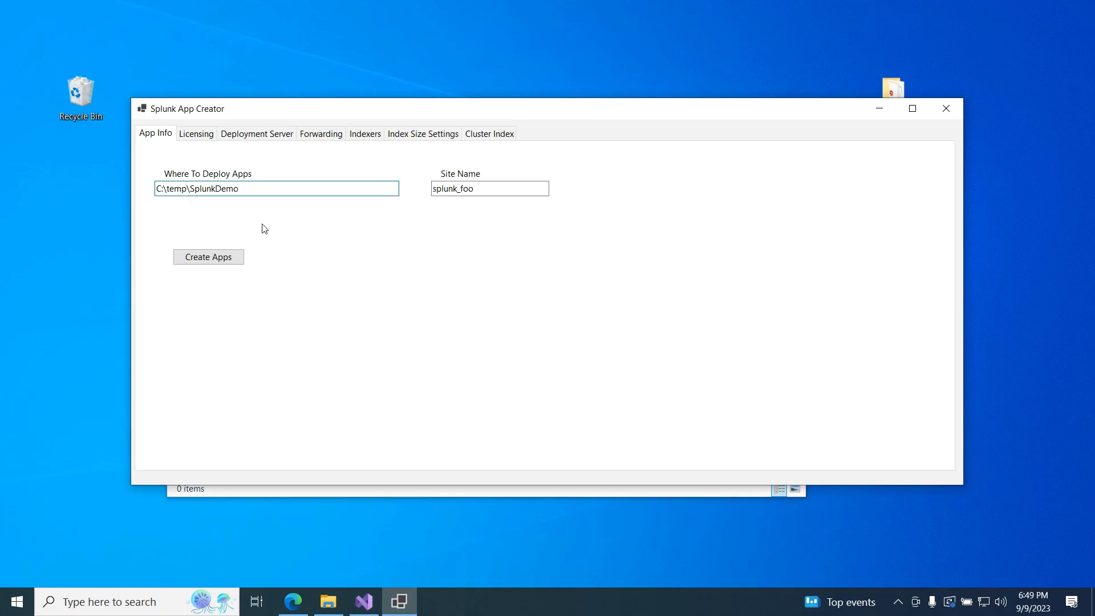
pyautogui.click(207, 257)
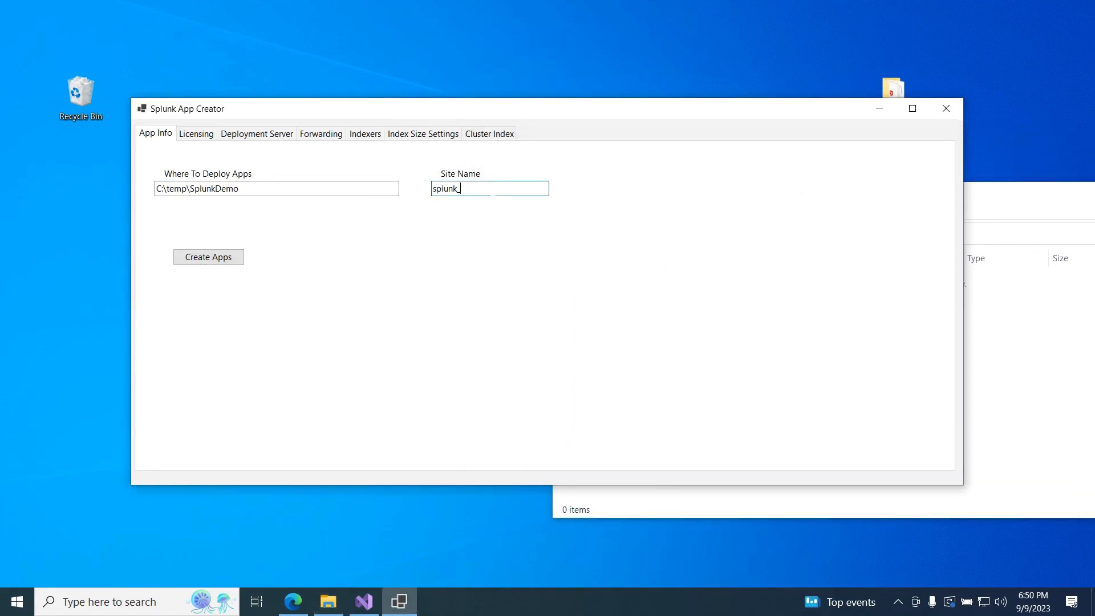
pyautogui.write('youtube')
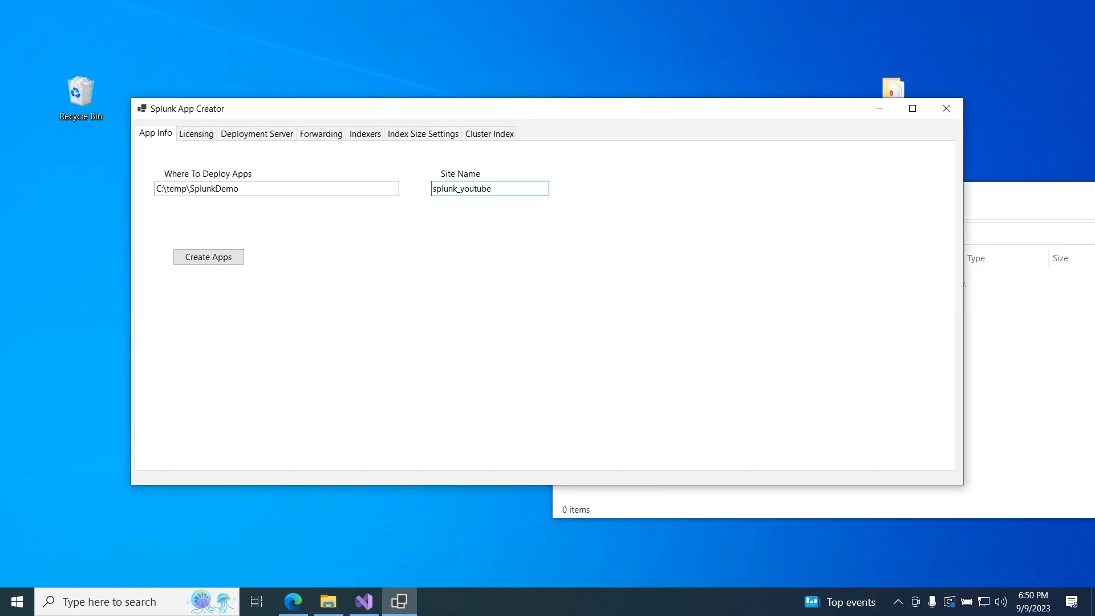
# - Confirm license server IP 192.168.0.128 under Licensing and move to Deployment Server
pyautogui.click(196, 133)
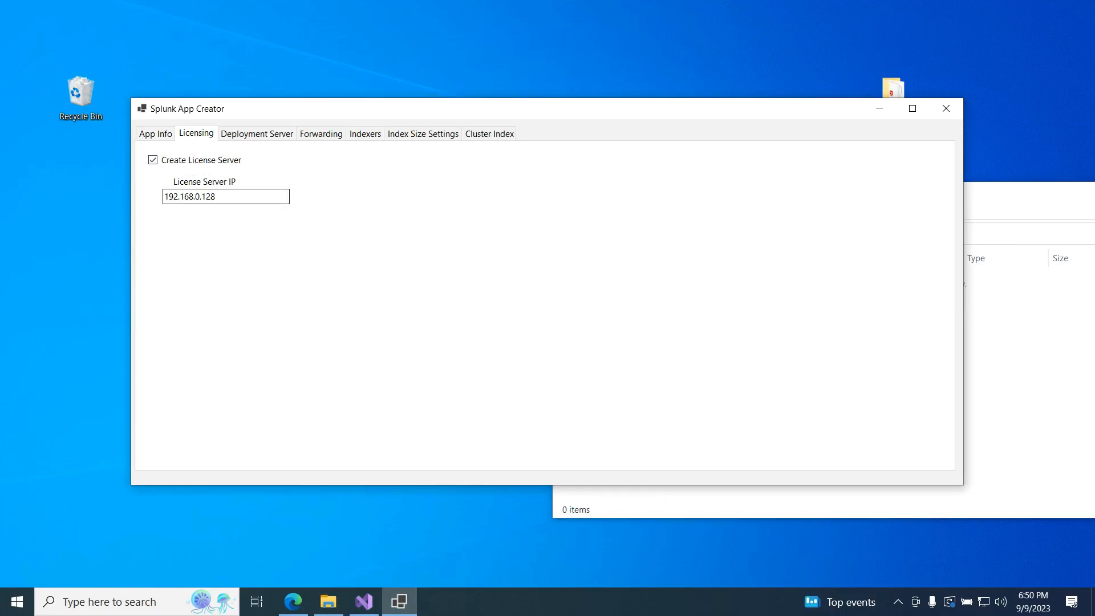
pyautogui.click(226, 197)
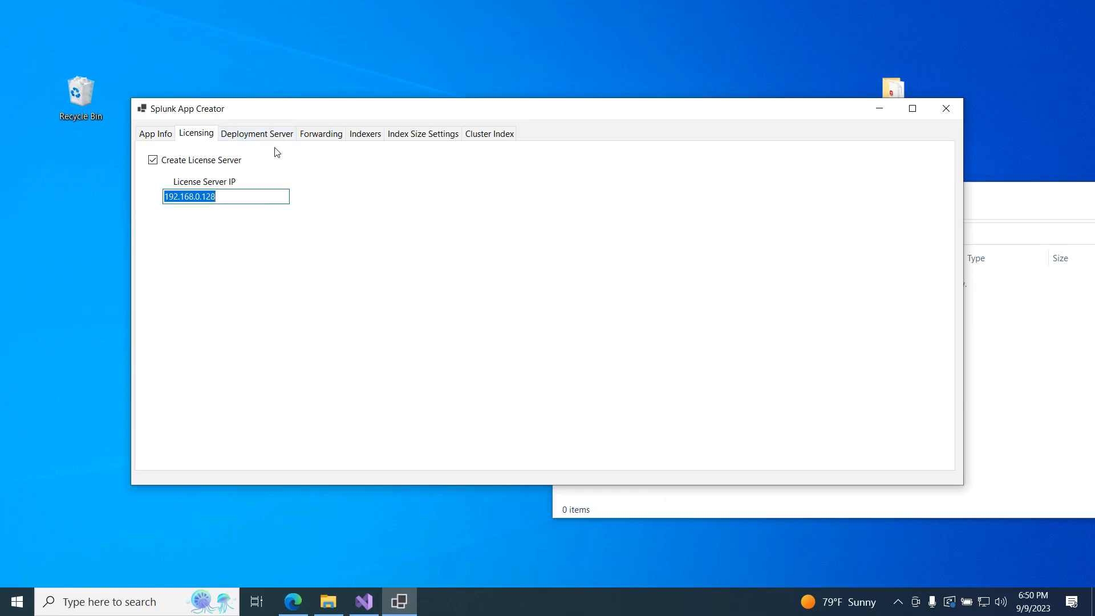
pyautogui.click(257, 134)
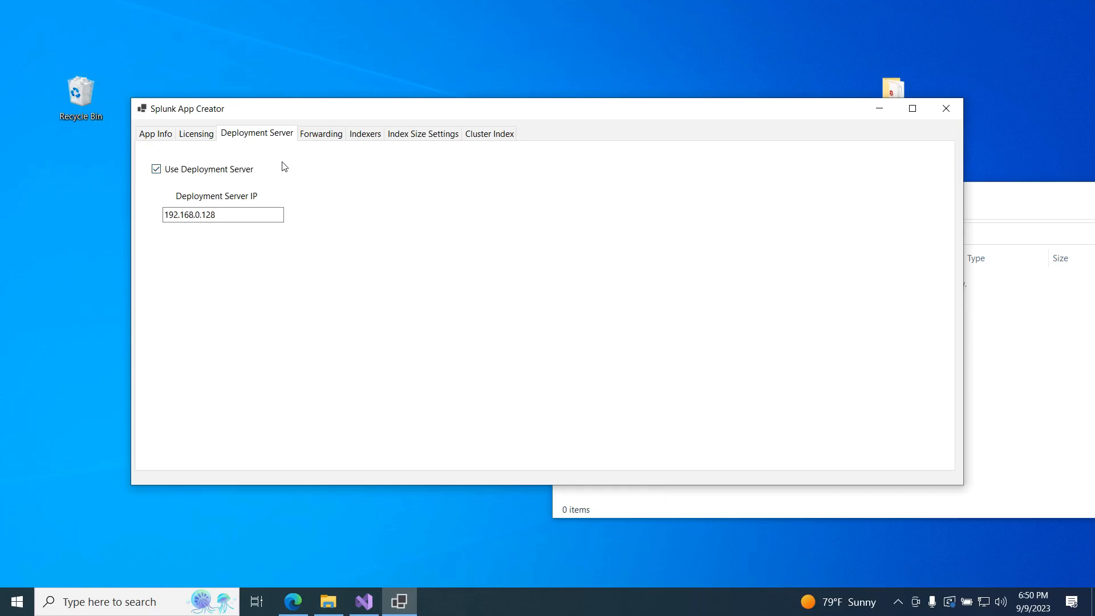
# - Enable 'Set up Forwarding' and move on to the Indexers settings
pyautogui.click(320, 133)
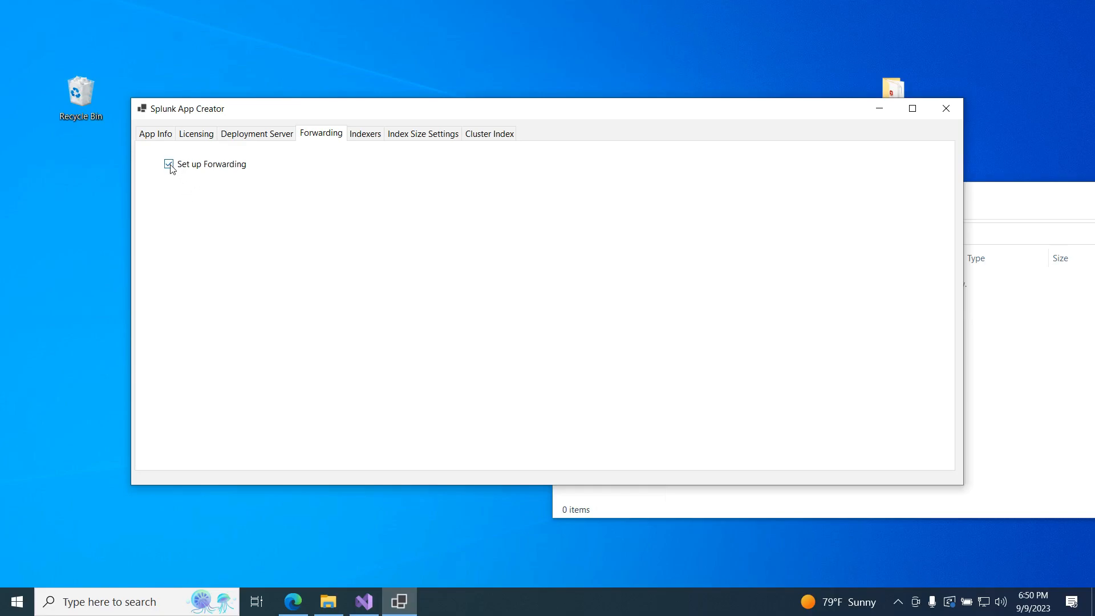
pyautogui.click(168, 163)
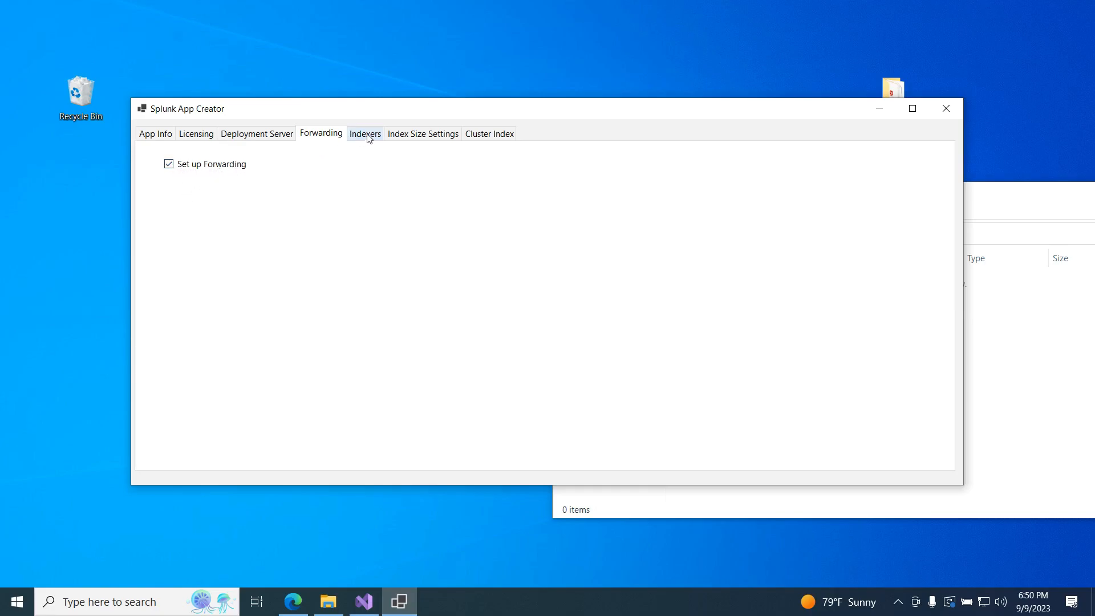
pyautogui.click(365, 134)
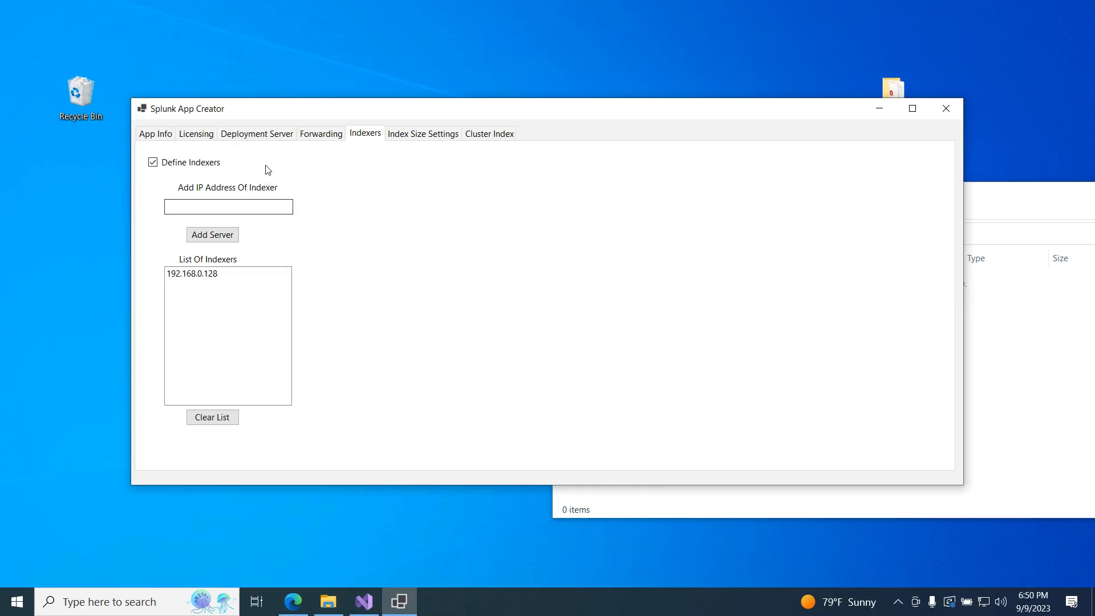
# - Add indexer servers 192.168.0.129 and 192.168.0.130 alongside 192.168.0.128
pyautogui.click(256, 133)
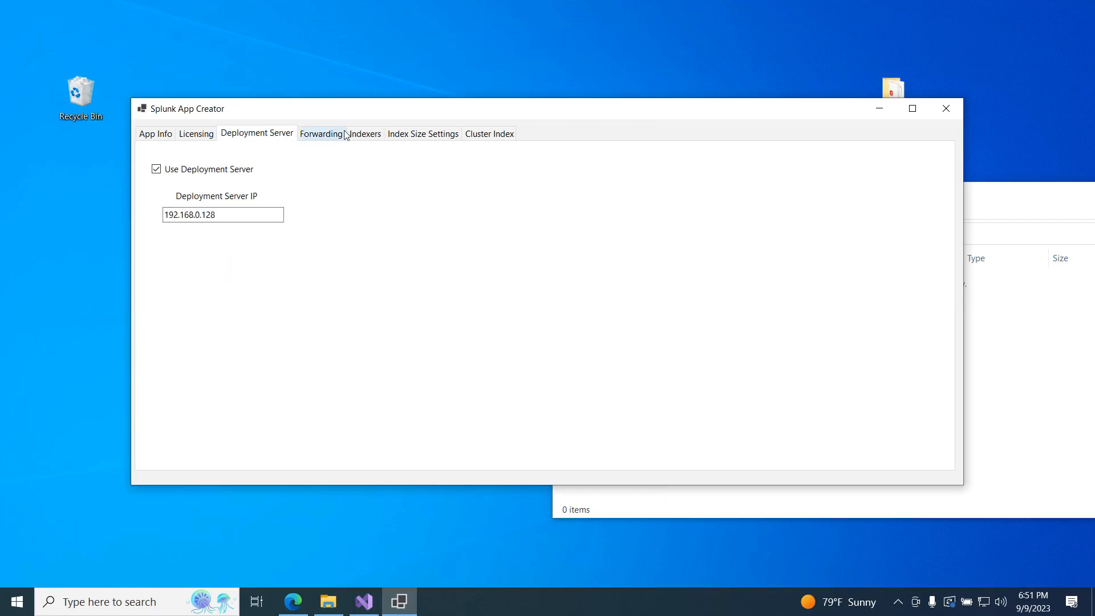
pyautogui.click(365, 134)
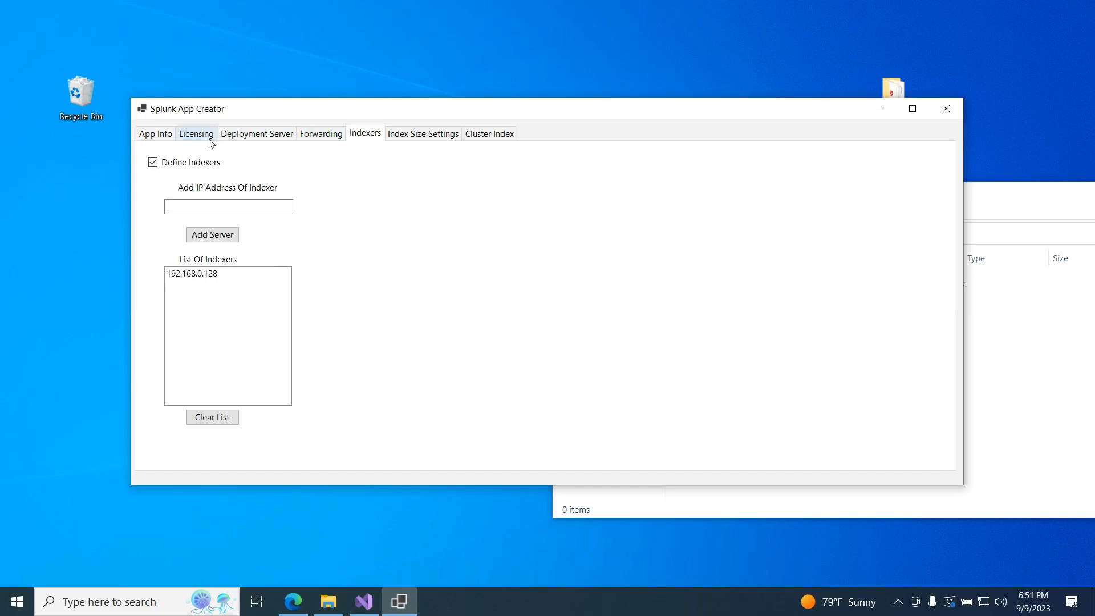
pyautogui.click(228, 207)
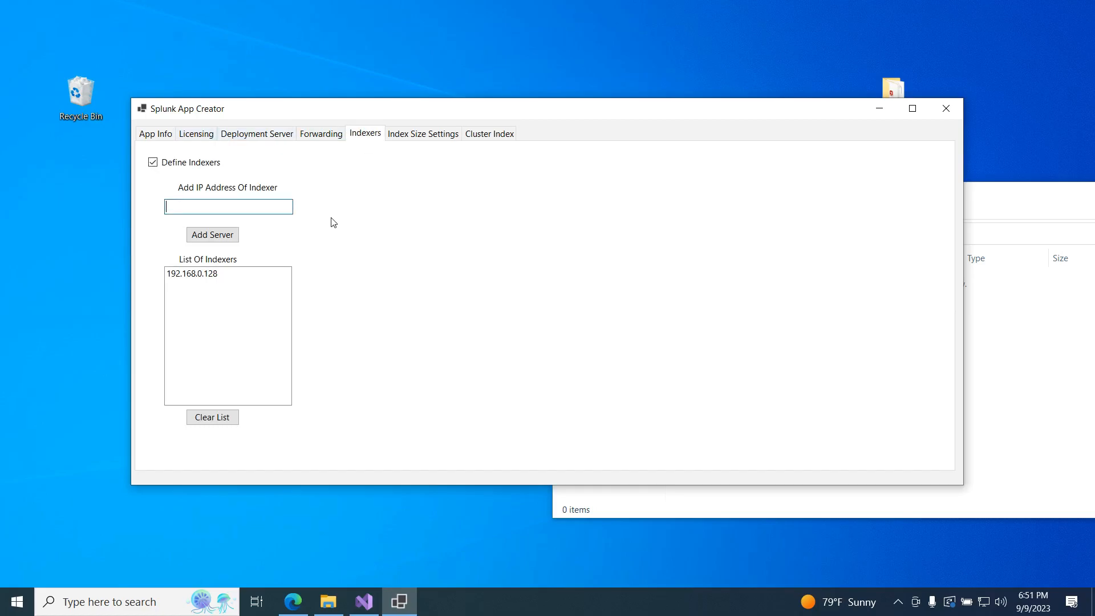
pyautogui.write('192.168.0.129')
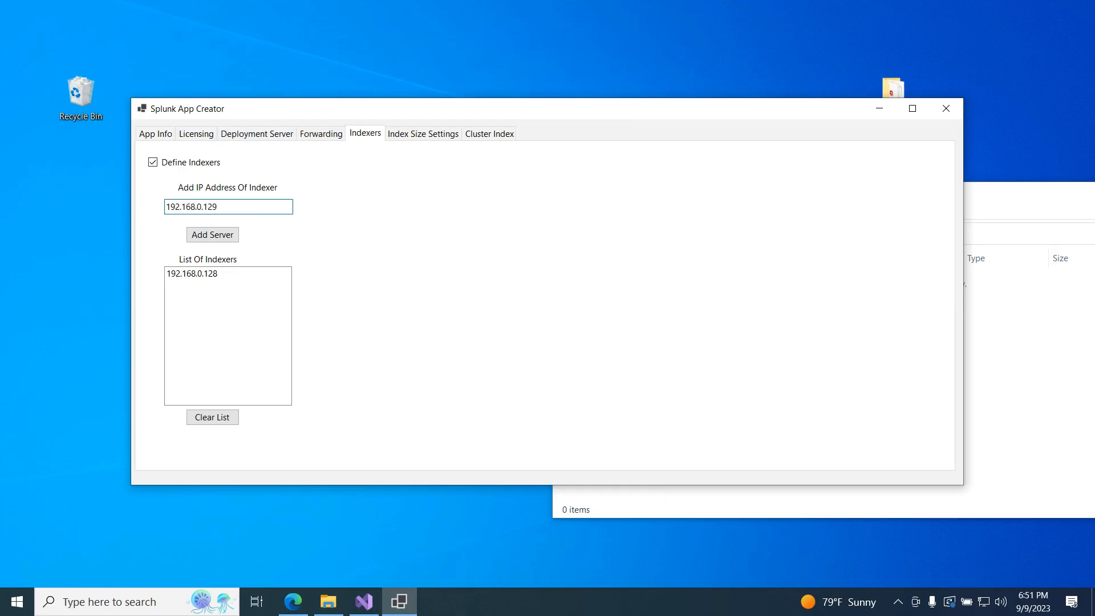
pyautogui.moveTo(234, 326)
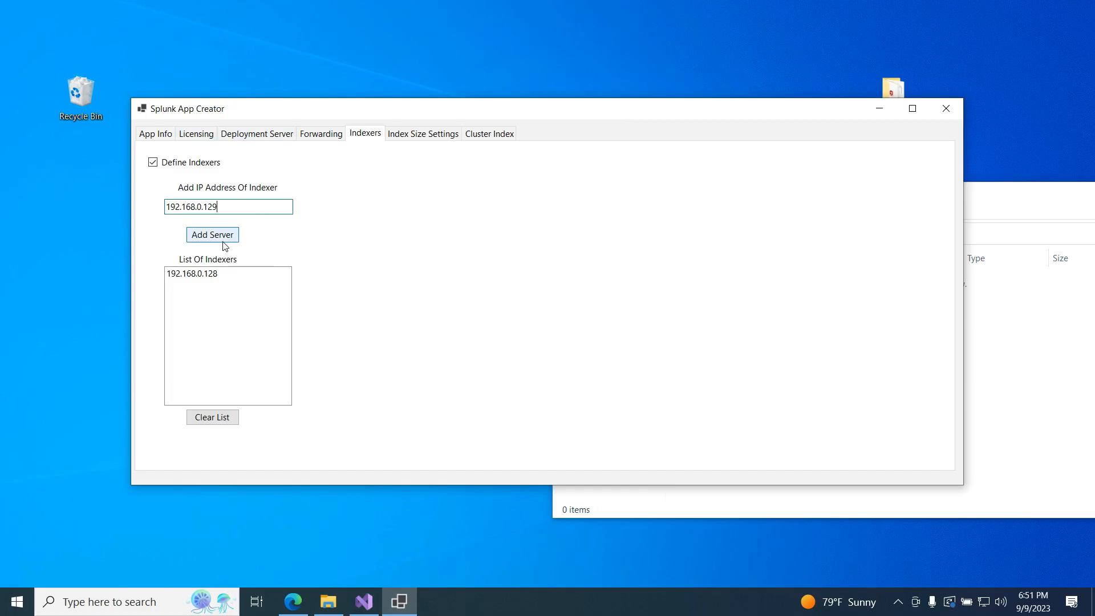
pyautogui.click(212, 234)
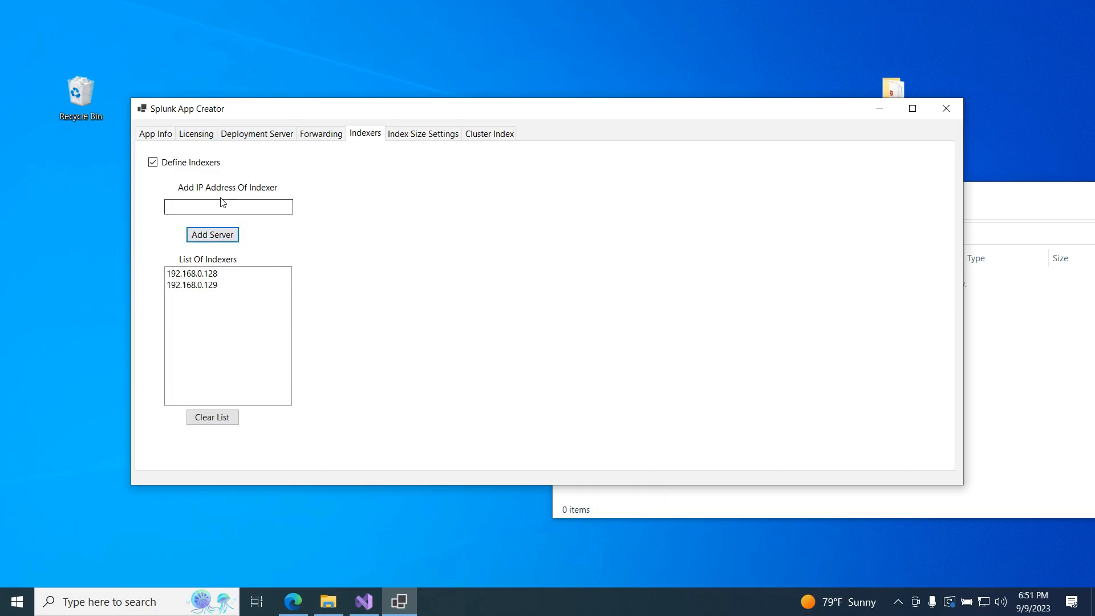
pyautogui.write('192.168')
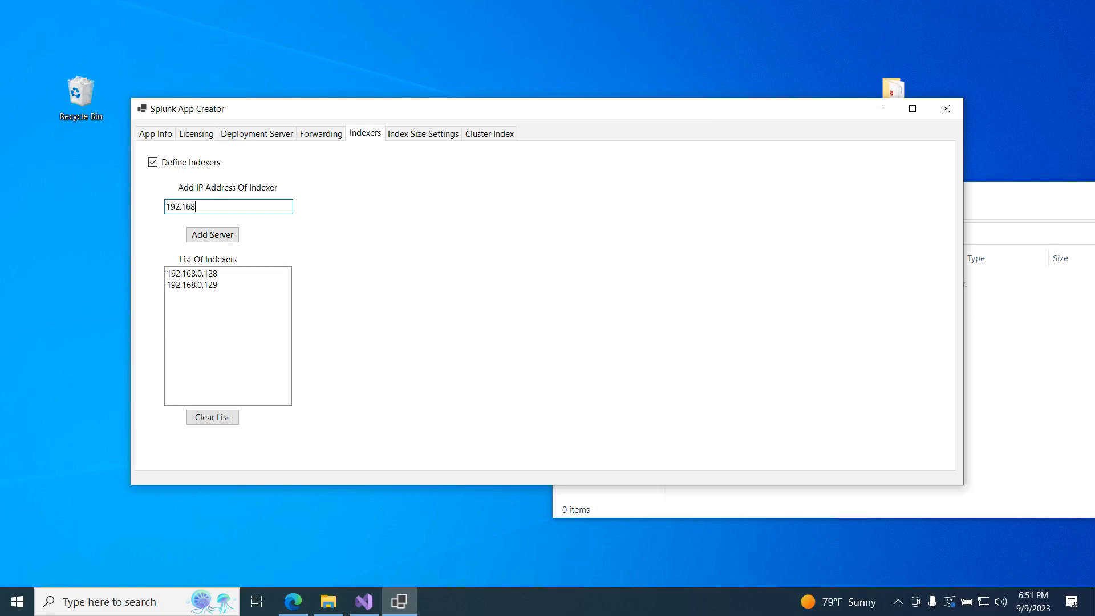
pyautogui.write('.0.130')
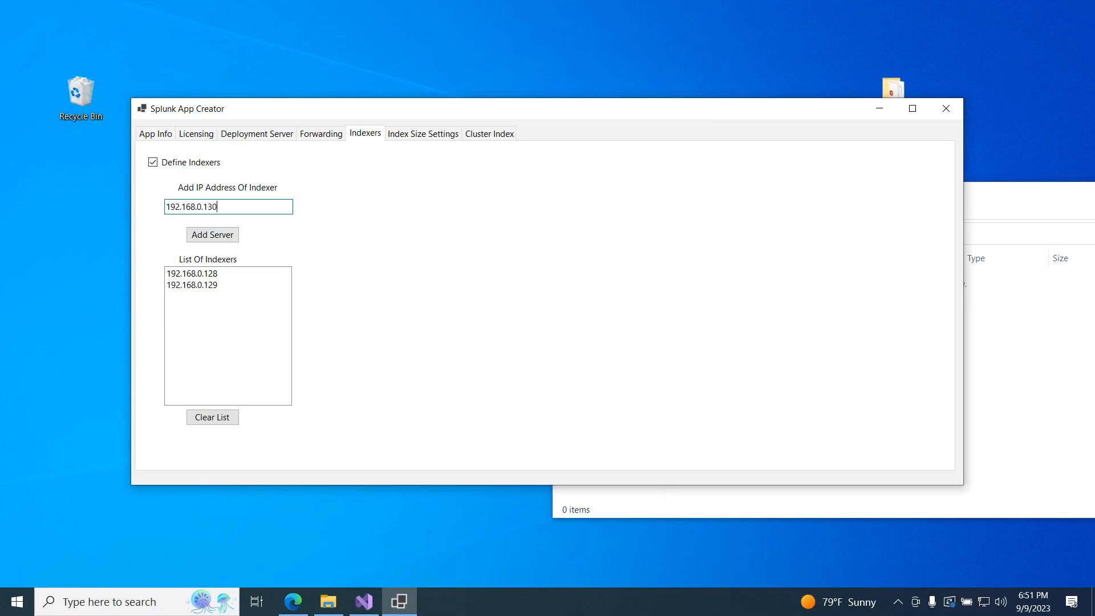
pyautogui.click(212, 234)
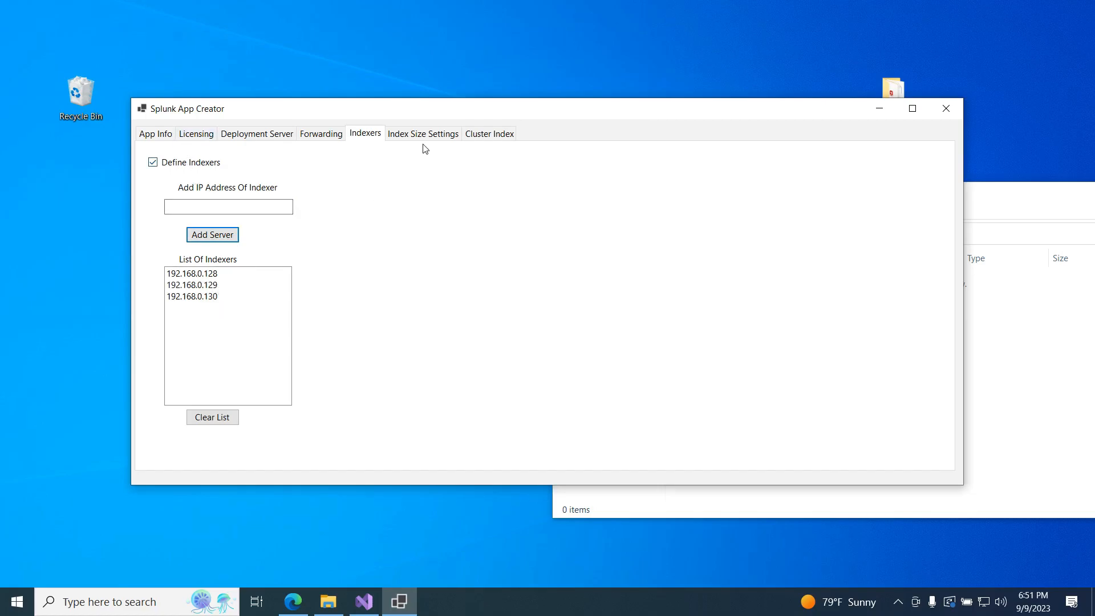
# - Set Volume Max MB 102400, main 4096 MB and history 1024 MB in Index Size Settings
pyautogui.click(422, 133)
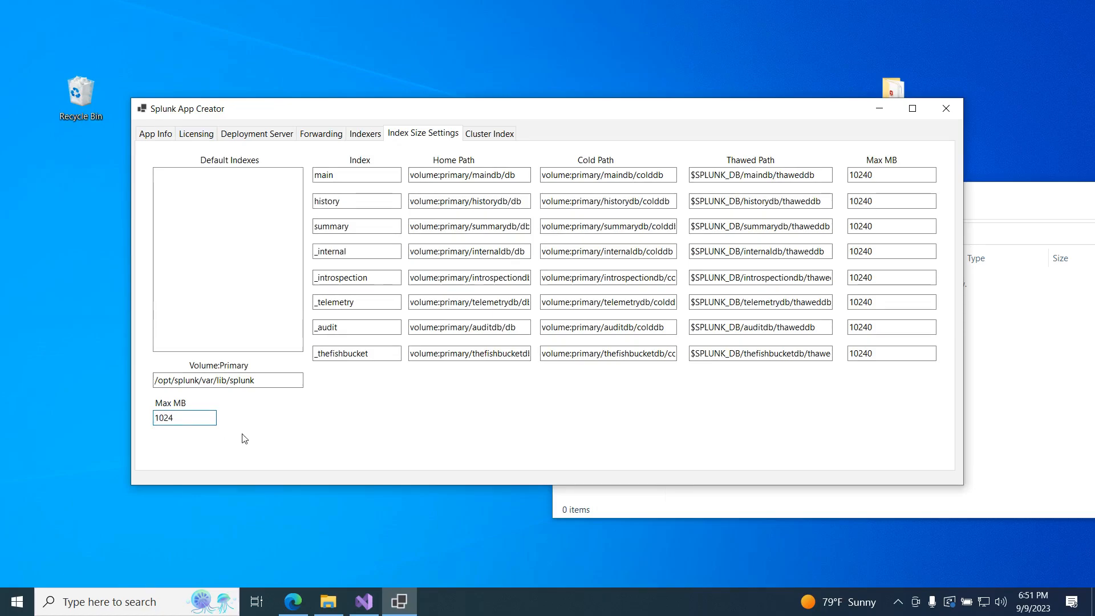
pyautogui.write('102400')
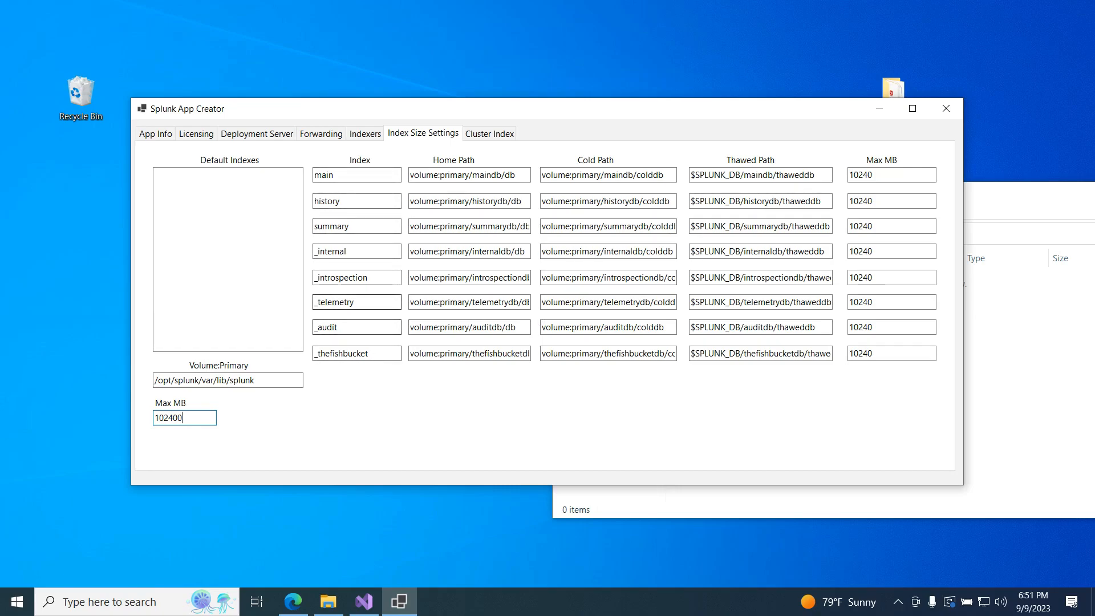
pyautogui.moveTo(537, 417)
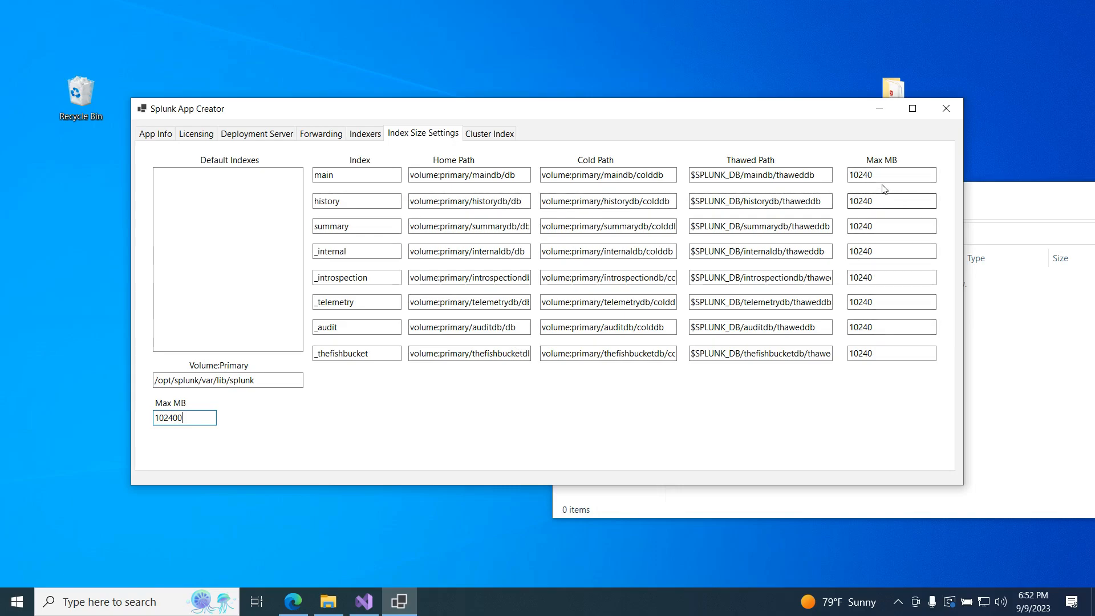
pyautogui.write('4096')
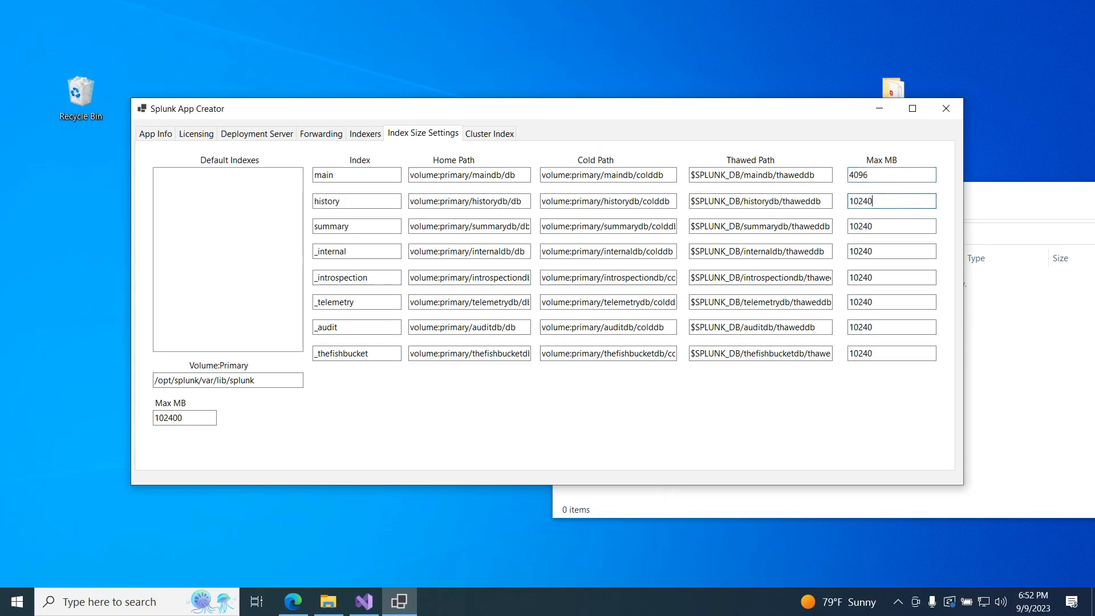
pyautogui.press('Backspace')
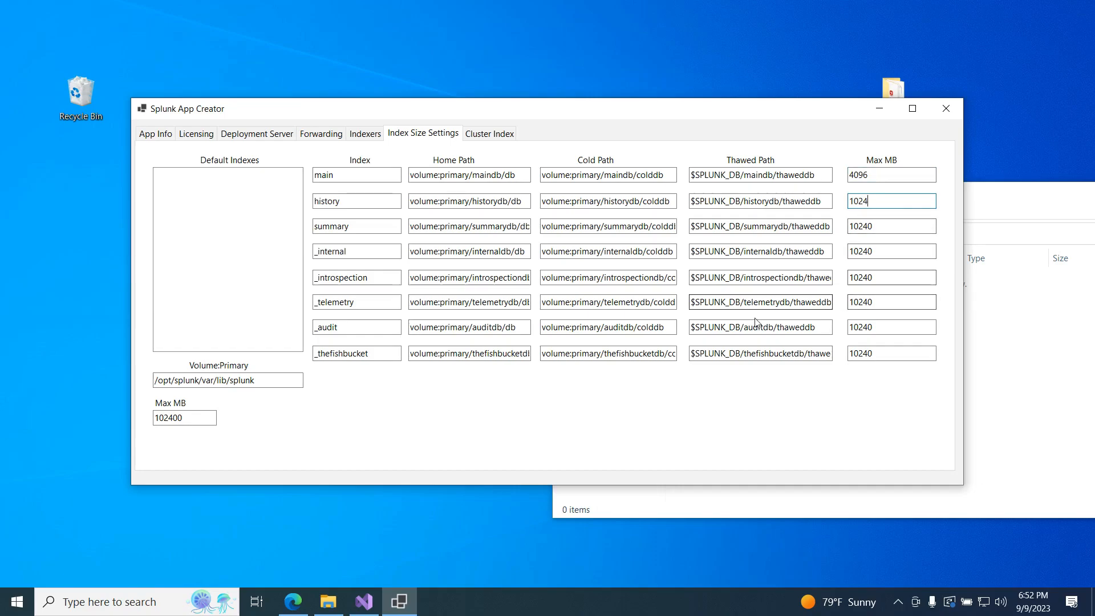
pyautogui.click(490, 133)
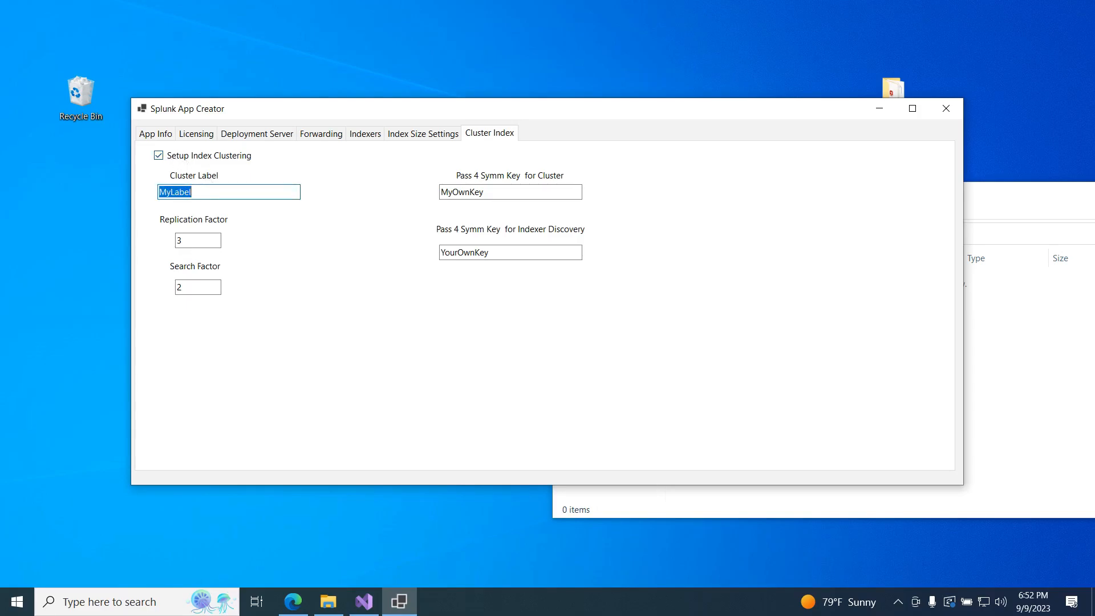
# - Enter the cluster label YoutubeLabel for index clustering
pyautogui.write('Youtube')
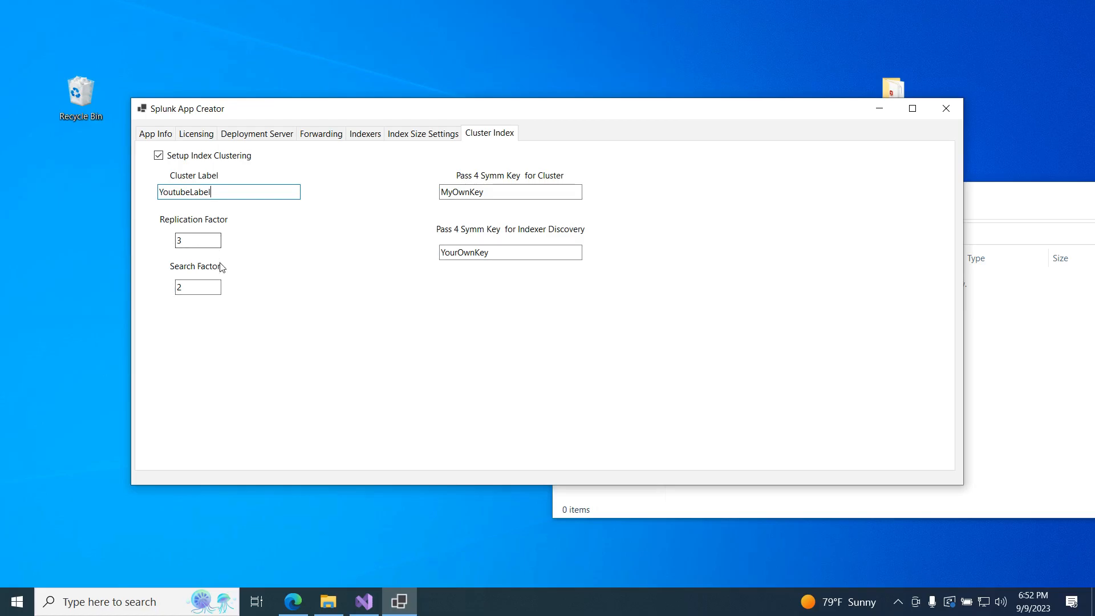
pyautogui.moveTo(205, 271)
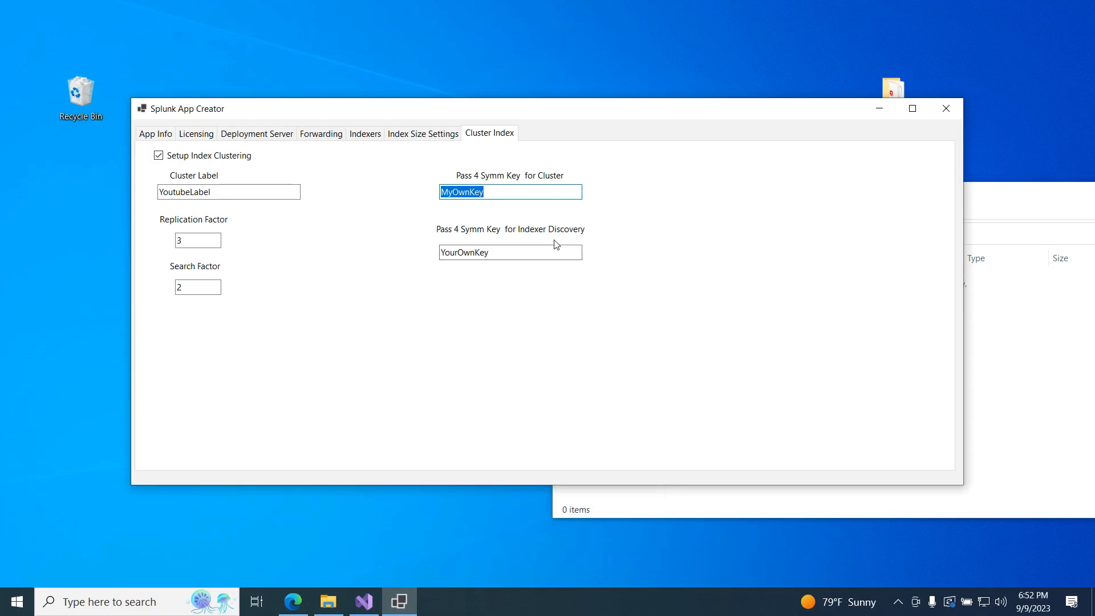
pyautogui.moveTo(506, 203)
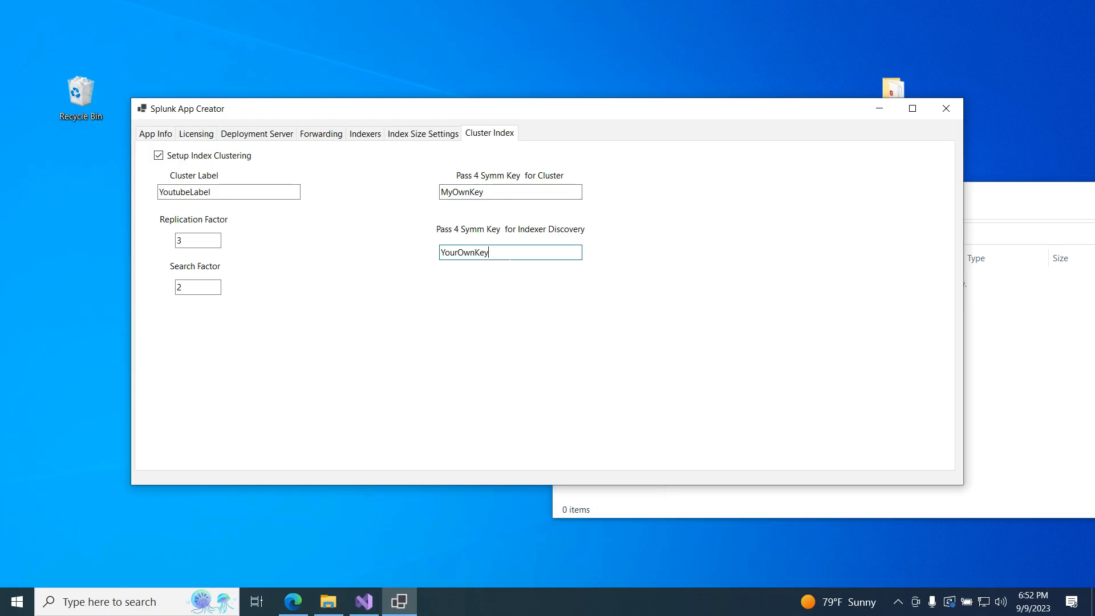
# - Review each settings tab, then run Create Apps from App Info
pyautogui.click(155, 134)
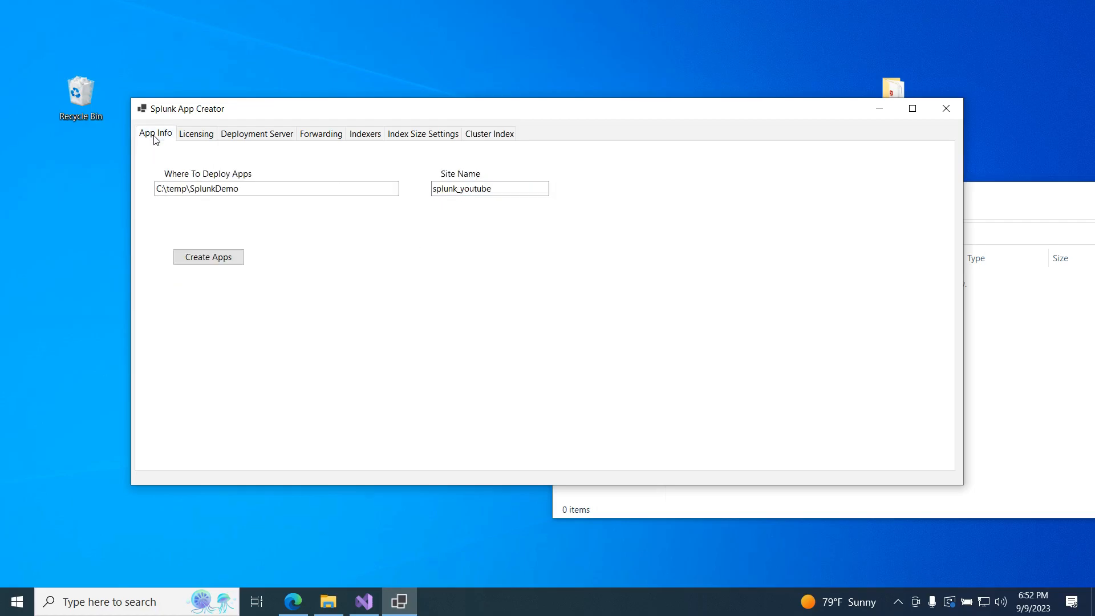
pyautogui.click(195, 133)
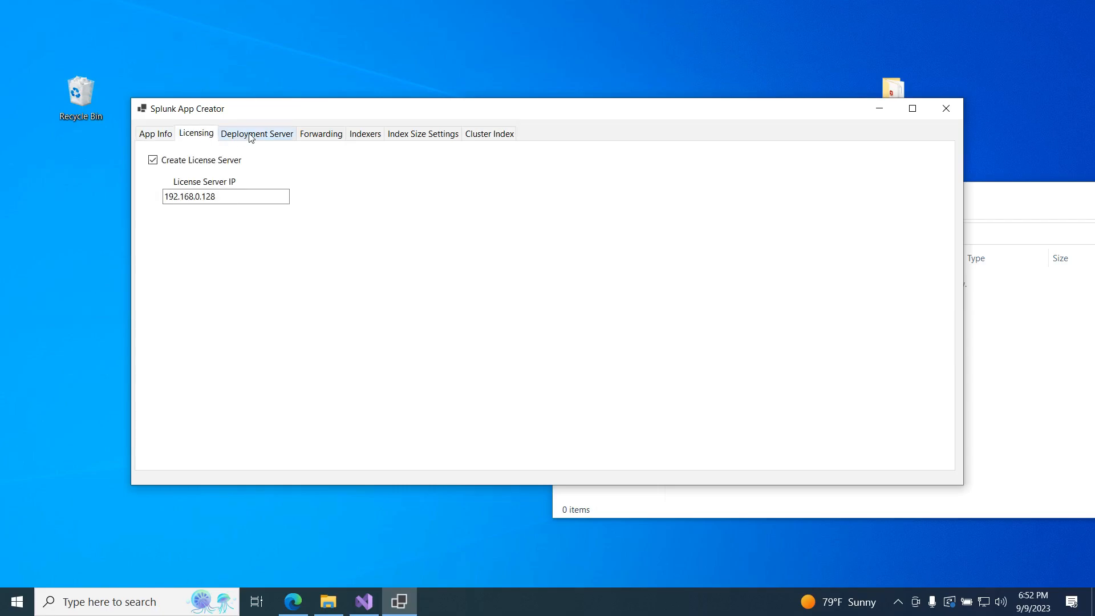
pyautogui.click(257, 133)
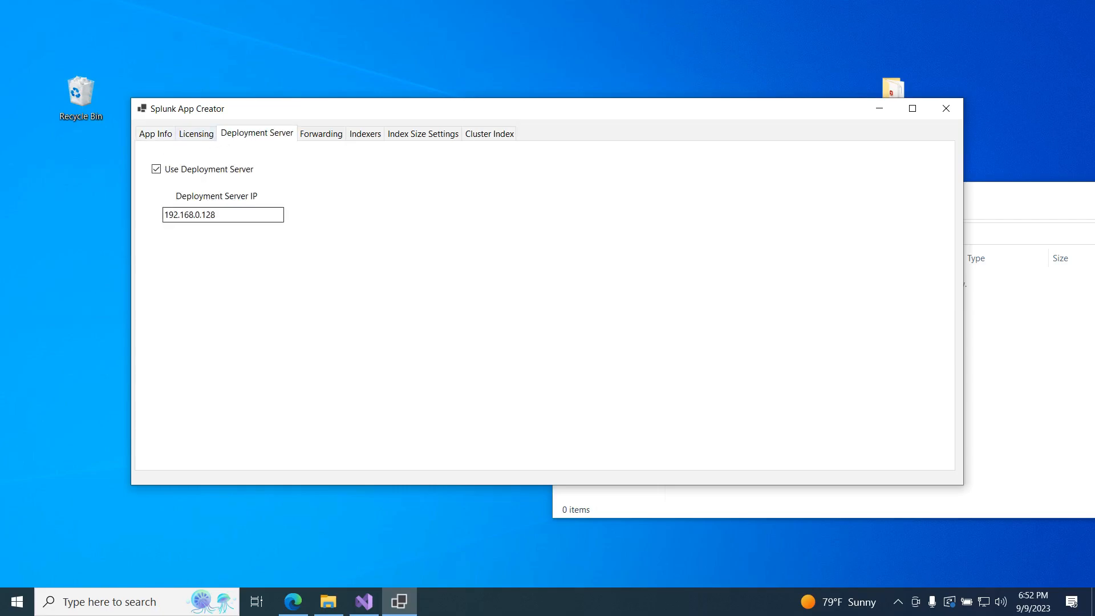
pyautogui.click(364, 134)
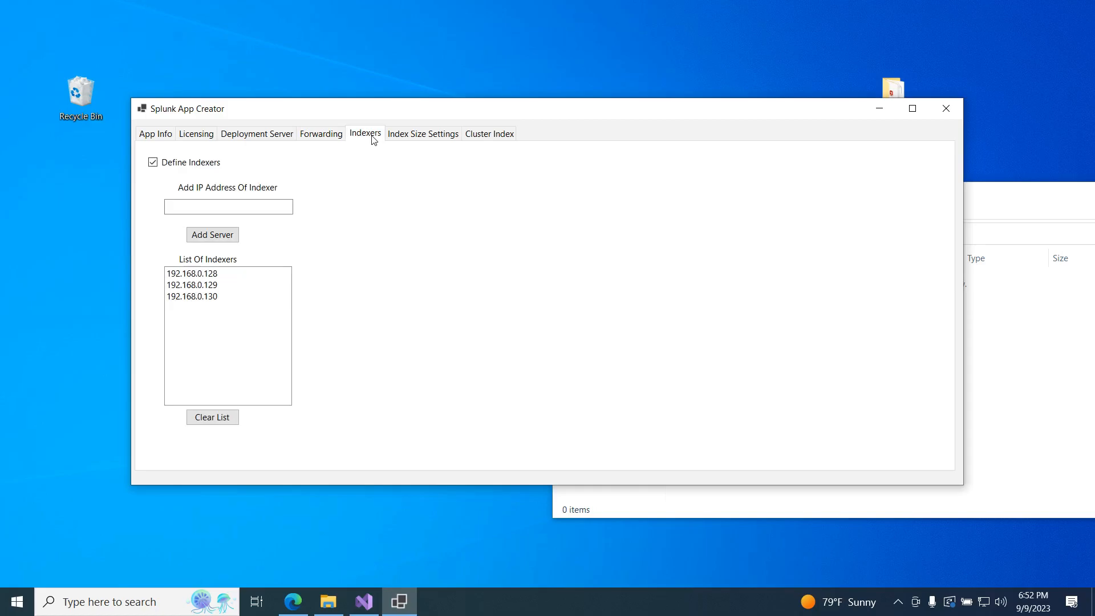
pyautogui.click(422, 134)
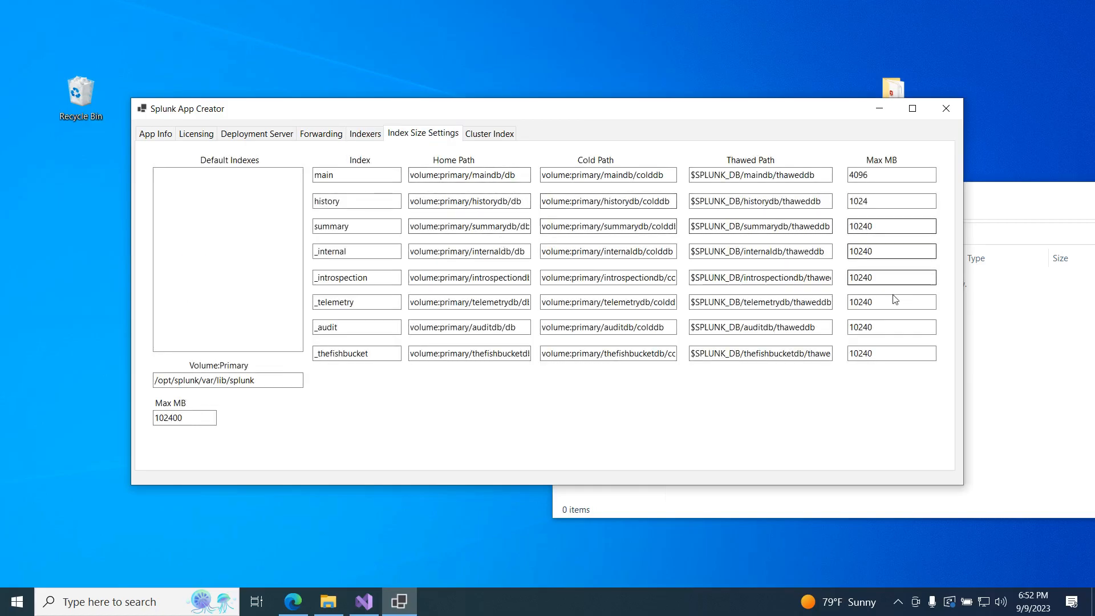
pyautogui.click(155, 133)
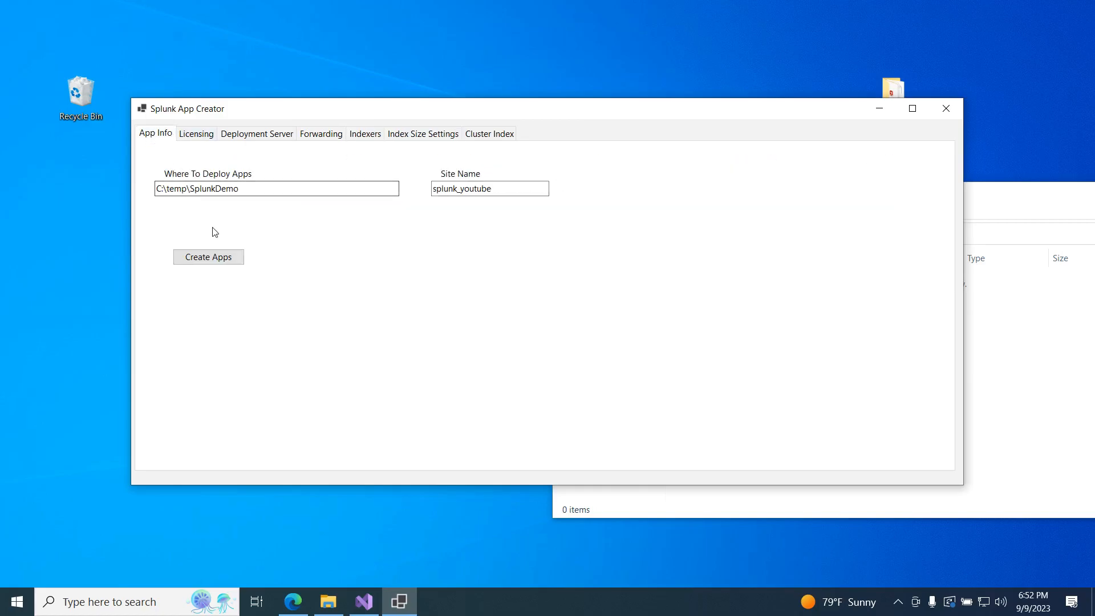
pyautogui.click(208, 257)
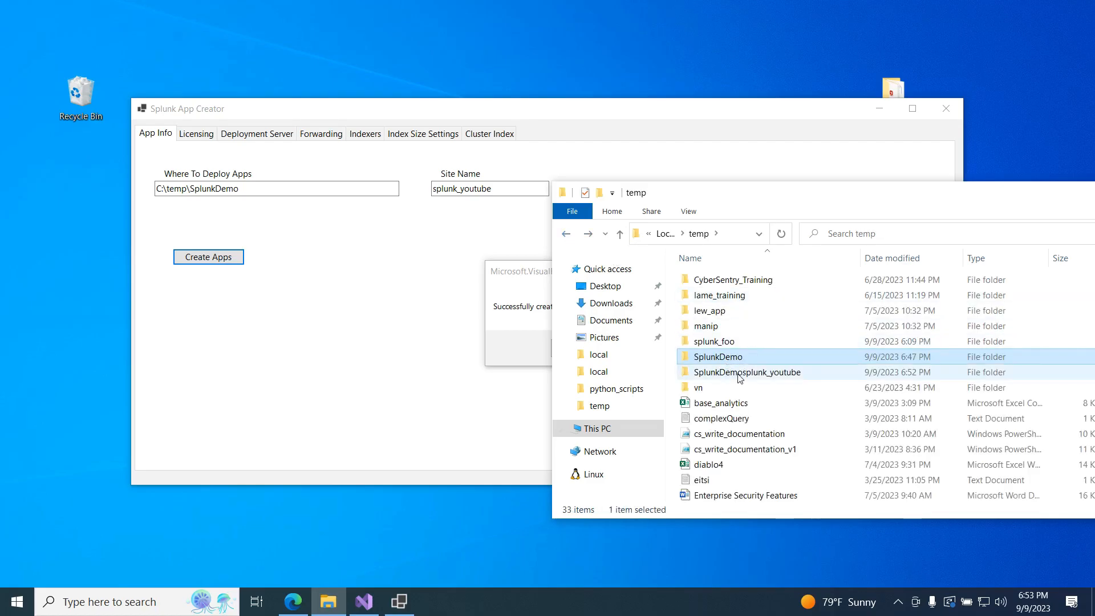
# - Browse the SplunkDemosplunk_youtube folder and read through help.txt install instructions
pyautogui.doubleClick(746, 372)
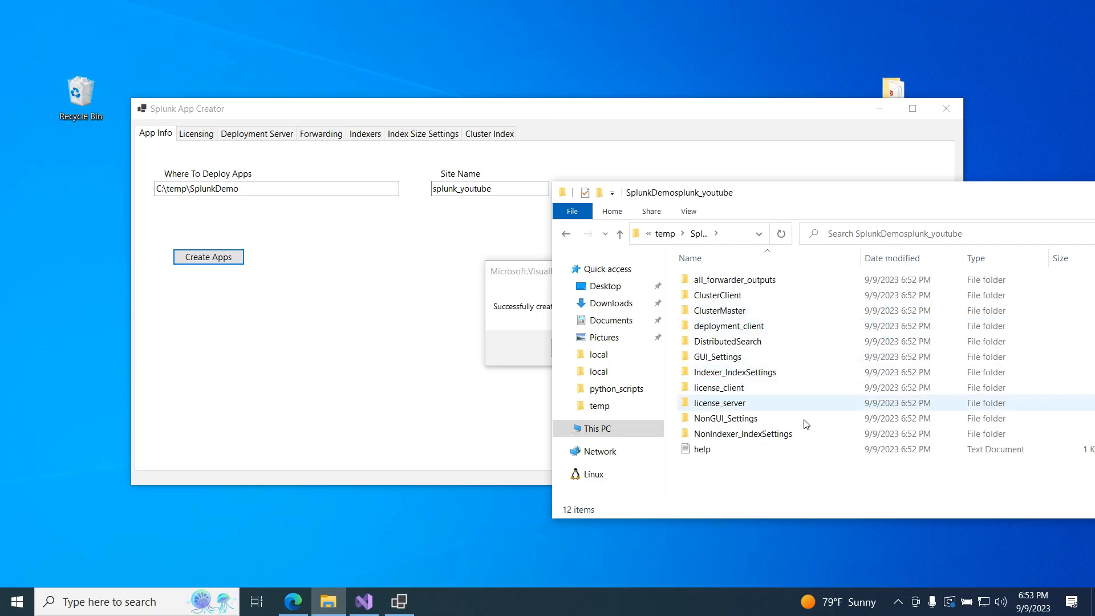
pyautogui.moveTo(700, 448)
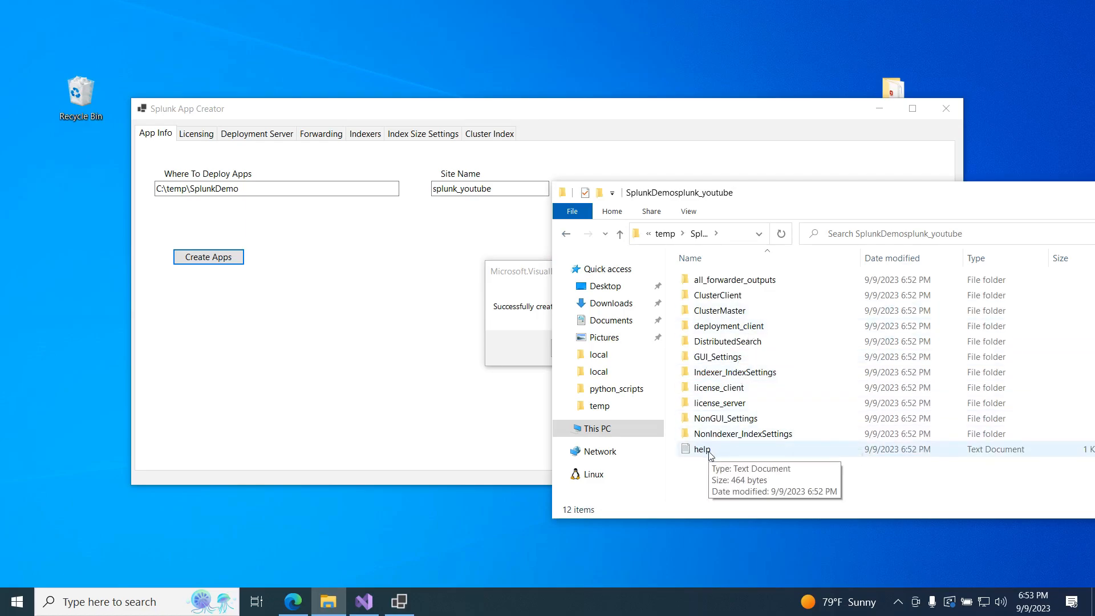
pyautogui.doubleClick(700, 449)
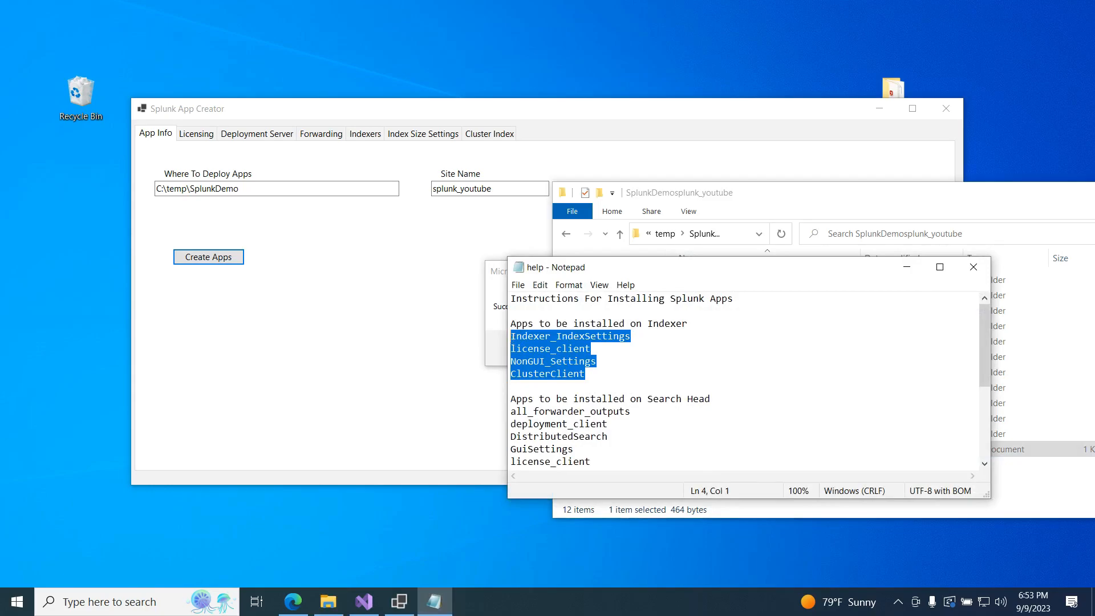
pyautogui.scroll(-3)
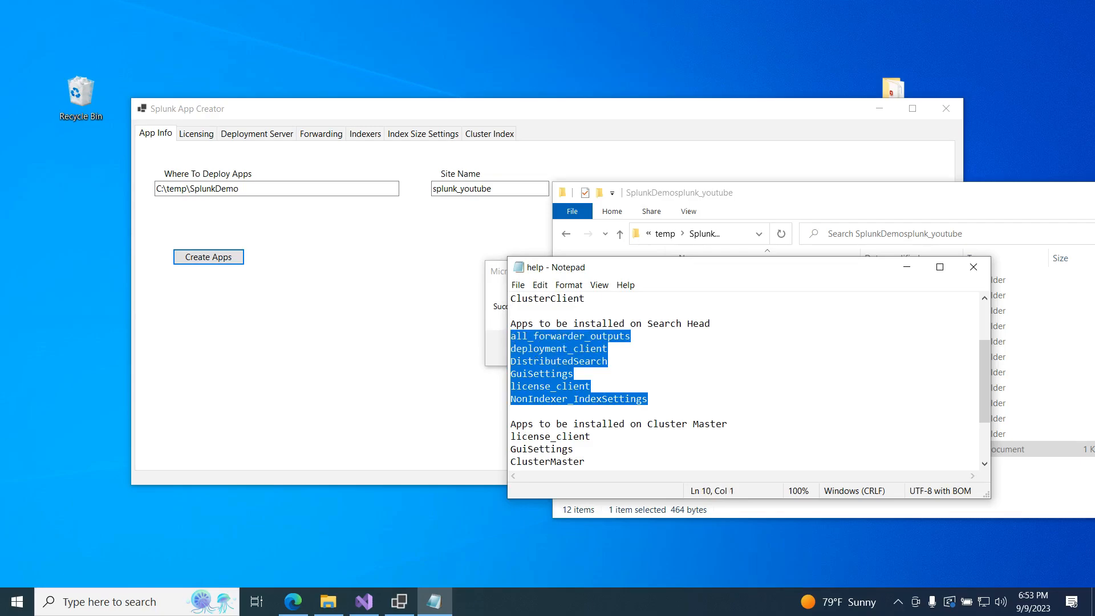
pyautogui.scroll(-3)
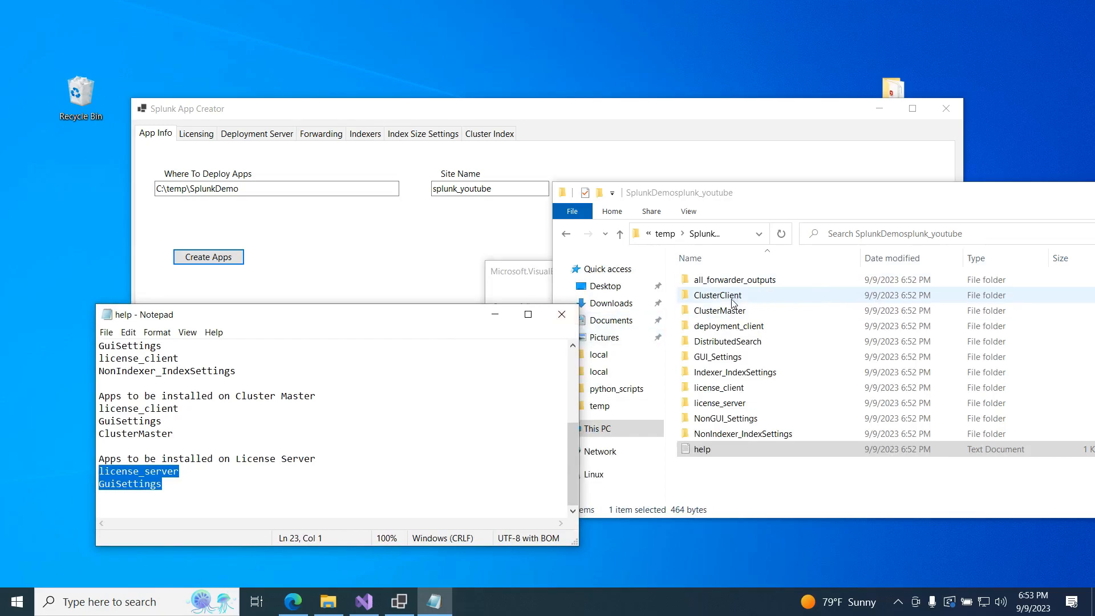
# - Inspect ClusterMaster\local\server.conf showing manager mode with YoutubeLabel, then close it
pyautogui.doubleClick(719, 310)
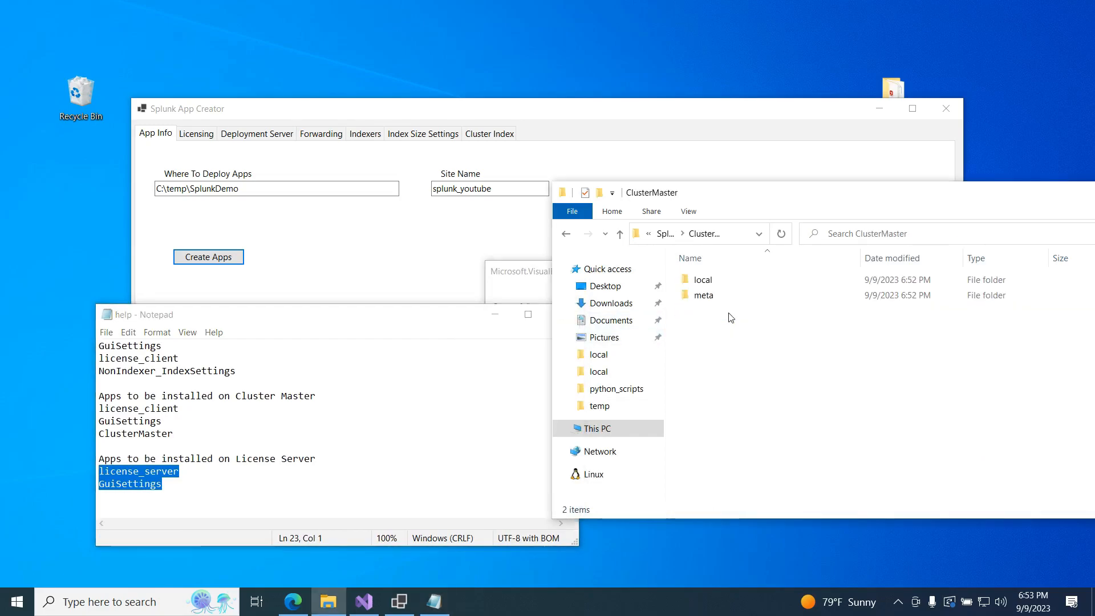
pyautogui.doubleClick(701, 278)
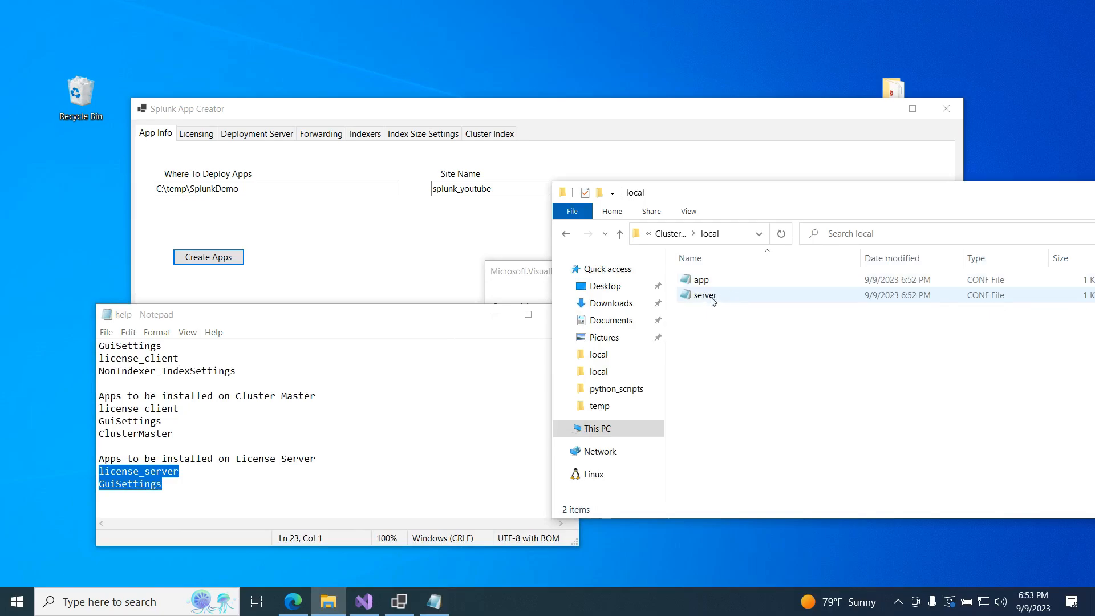
pyautogui.doubleClick(704, 294)
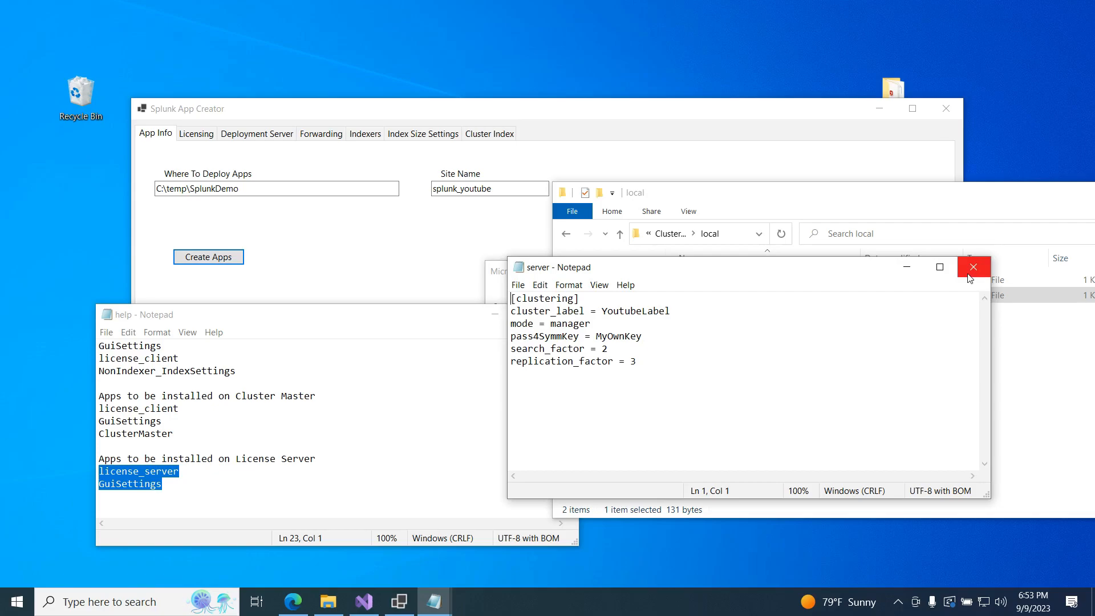
pyautogui.moveTo(973, 267)
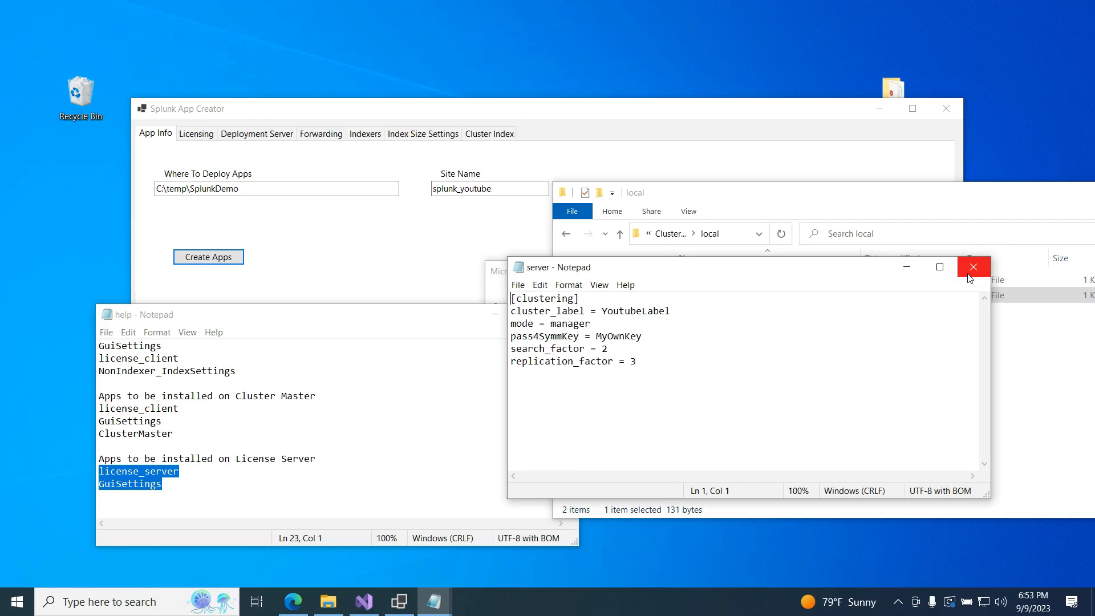
pyautogui.click(973, 267)
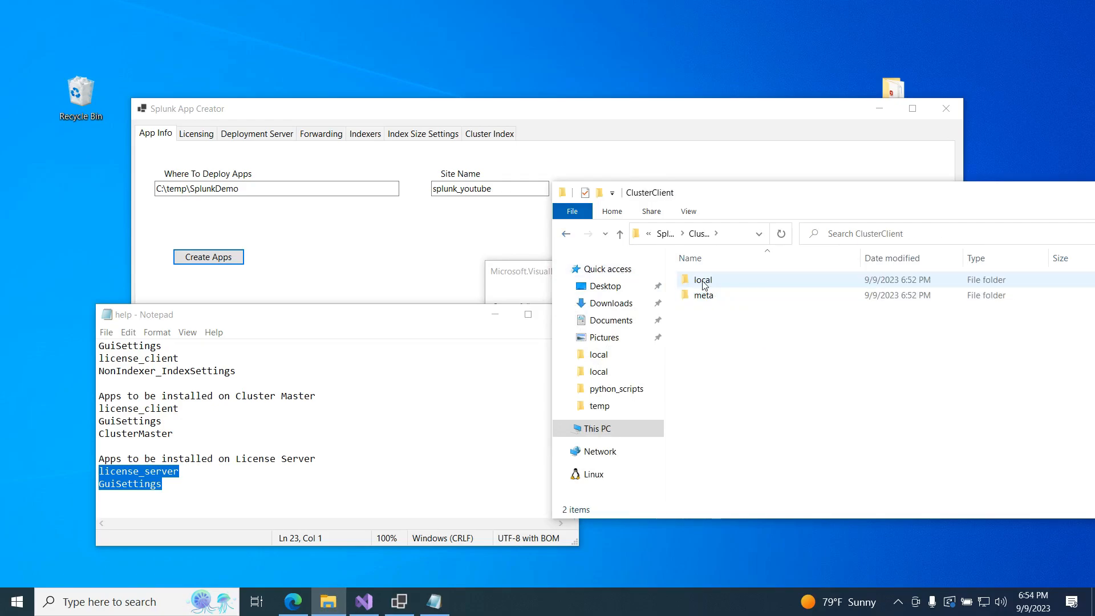
# - Inspect ClusterClient\local\server.conf showing peer mode with YoutubeLabel, then close it
pyautogui.doubleClick(704, 280)
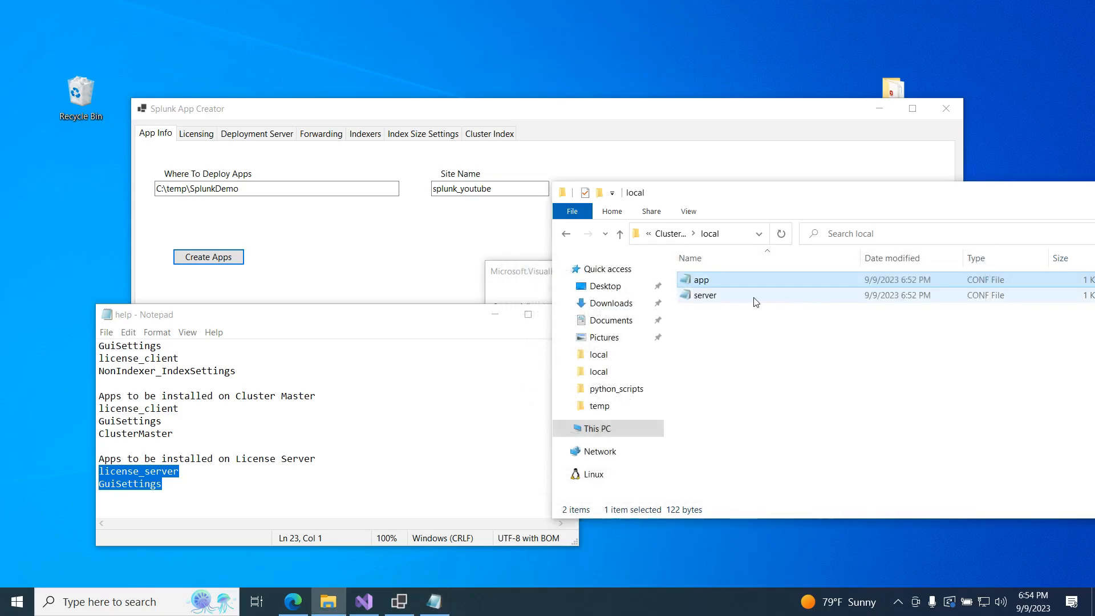
pyautogui.doubleClick(705, 294)
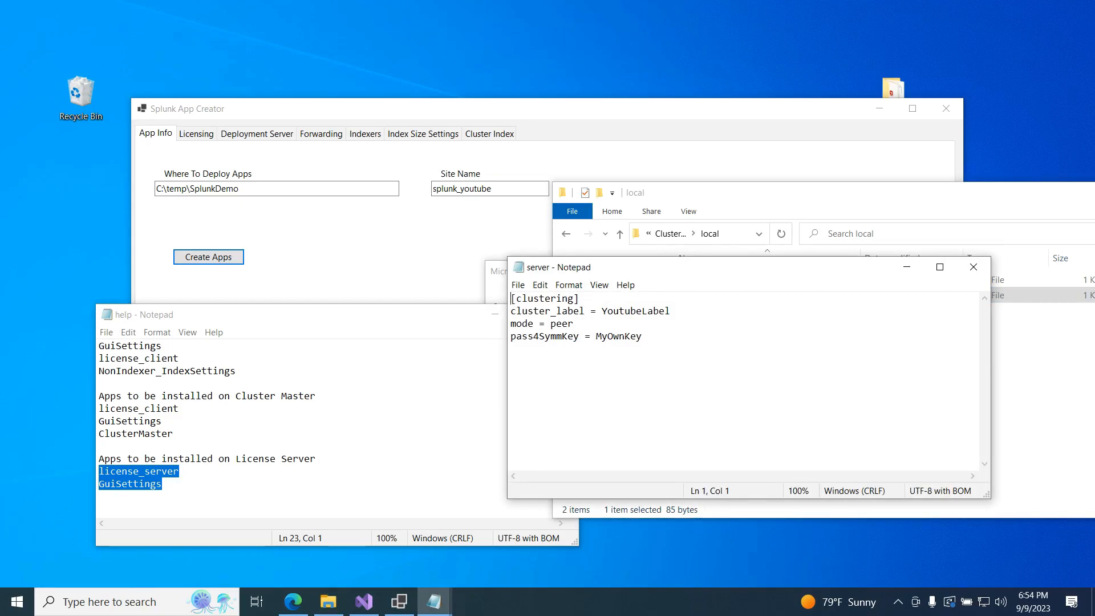
pyautogui.moveTo(972, 266)
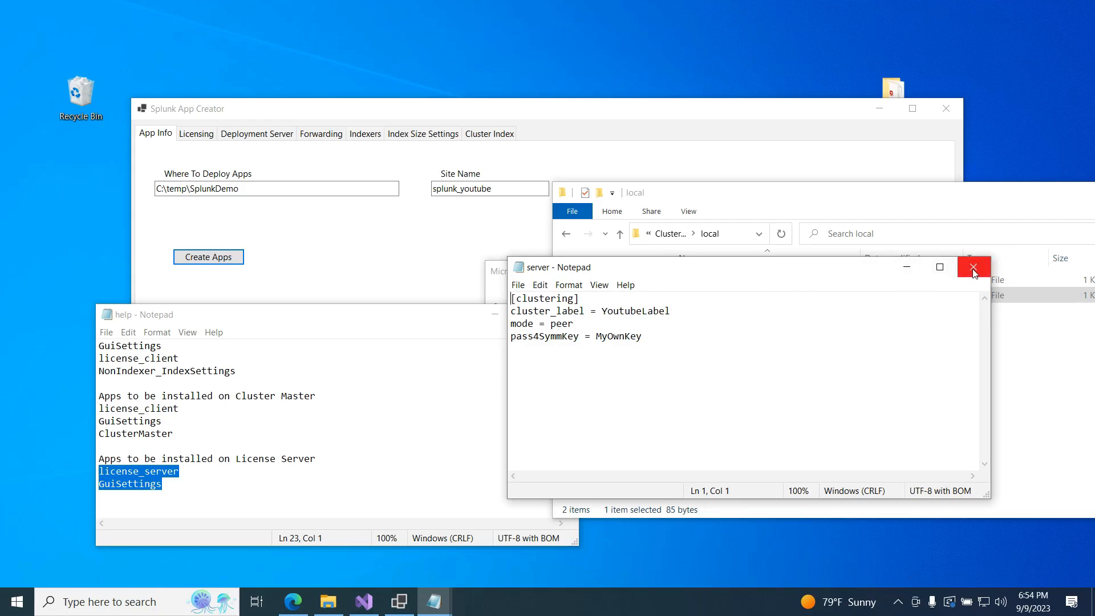
pyautogui.click(972, 267)
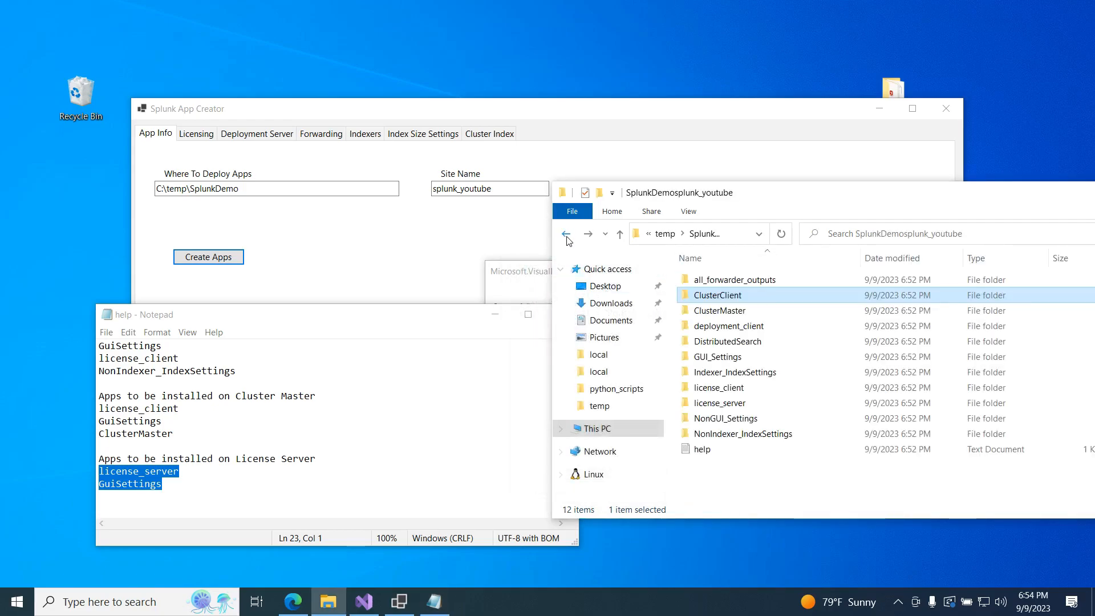
# - Inspect deployment_client's deploymentclient.conf with targetURI 192.168.0.128:8089, then close it
pyautogui.click(729, 325)
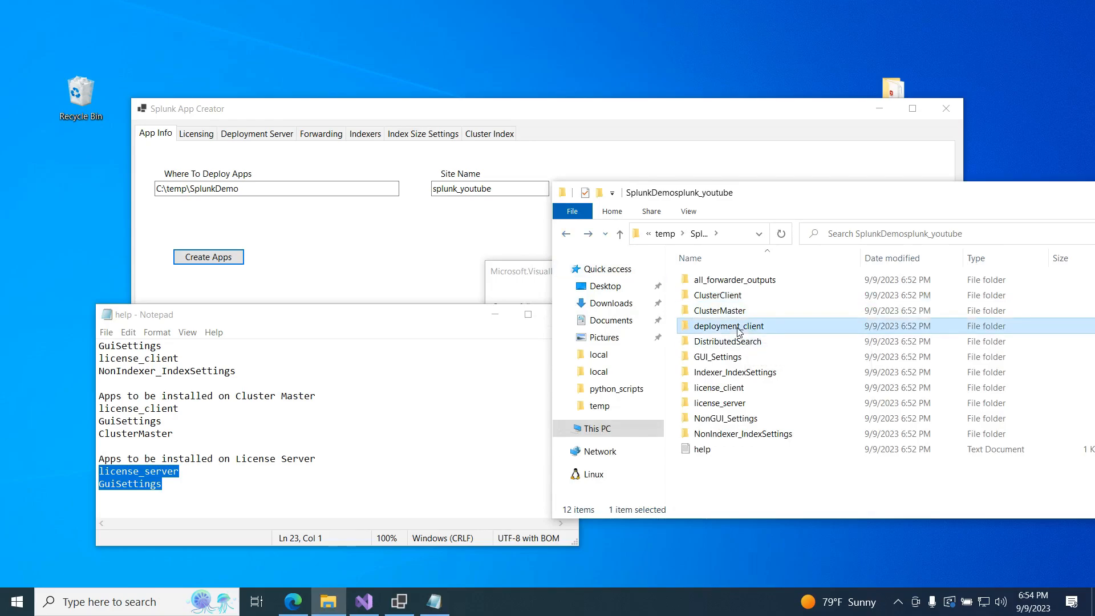
pyautogui.doubleClick(730, 325)
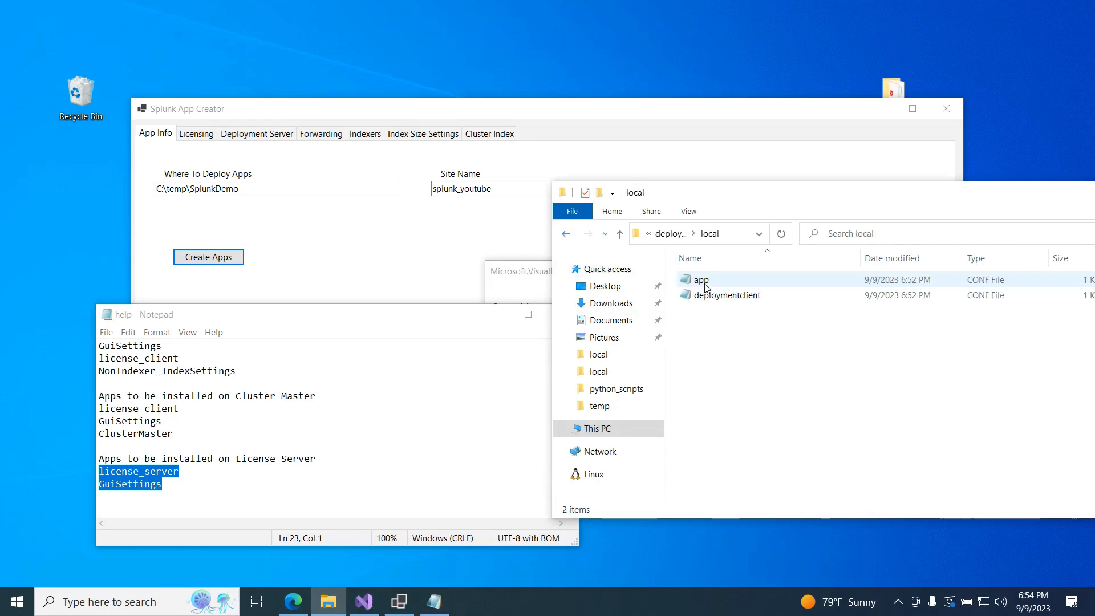
pyautogui.doubleClick(726, 294)
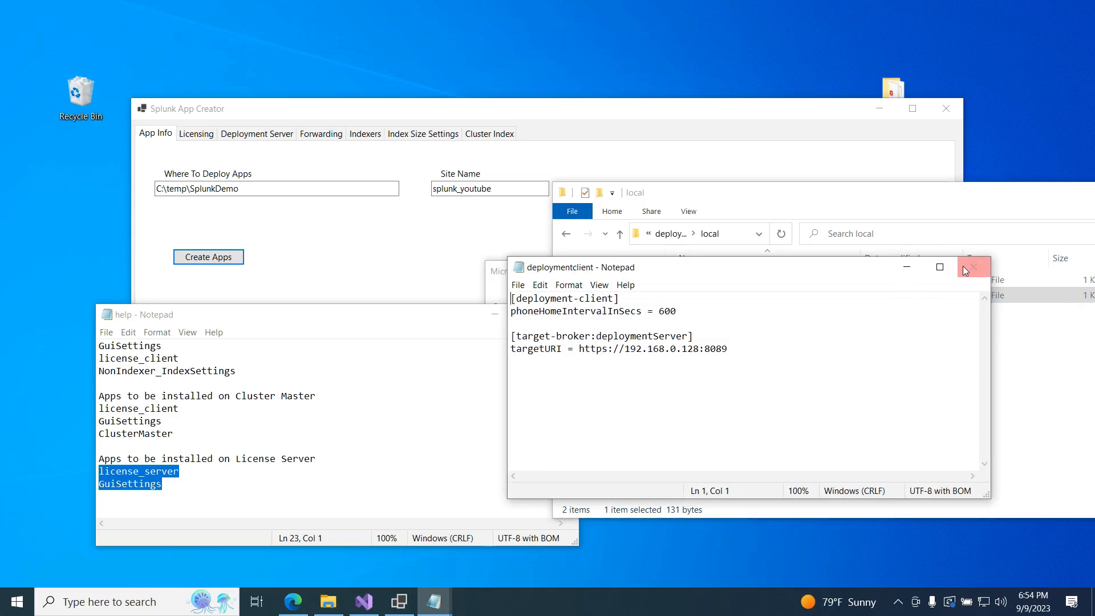
pyautogui.click(970, 267)
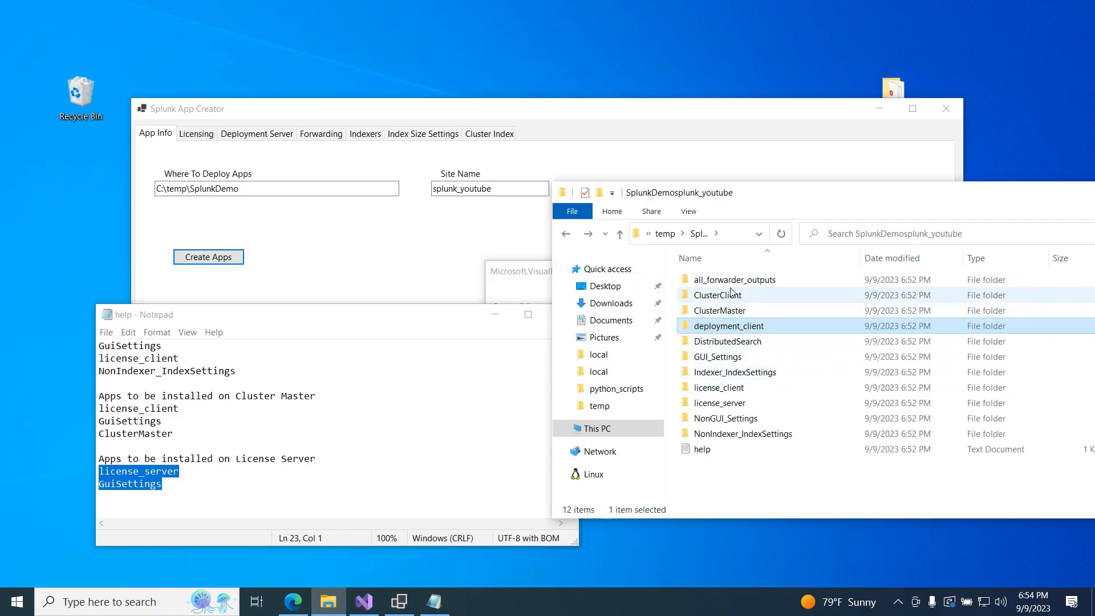
# - Browse into all_forwarder_outputs, back up, and view the GUI_Settings web.conf with SSL enabled and 120 timeout
pyautogui.doubleClick(735, 278)
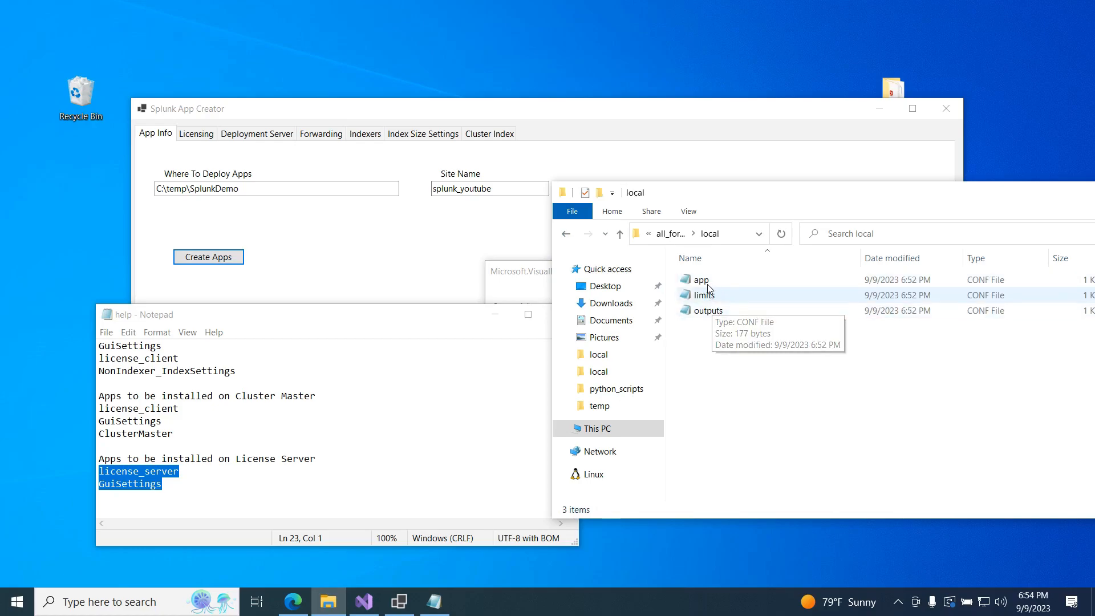
pyautogui.click(618, 232)
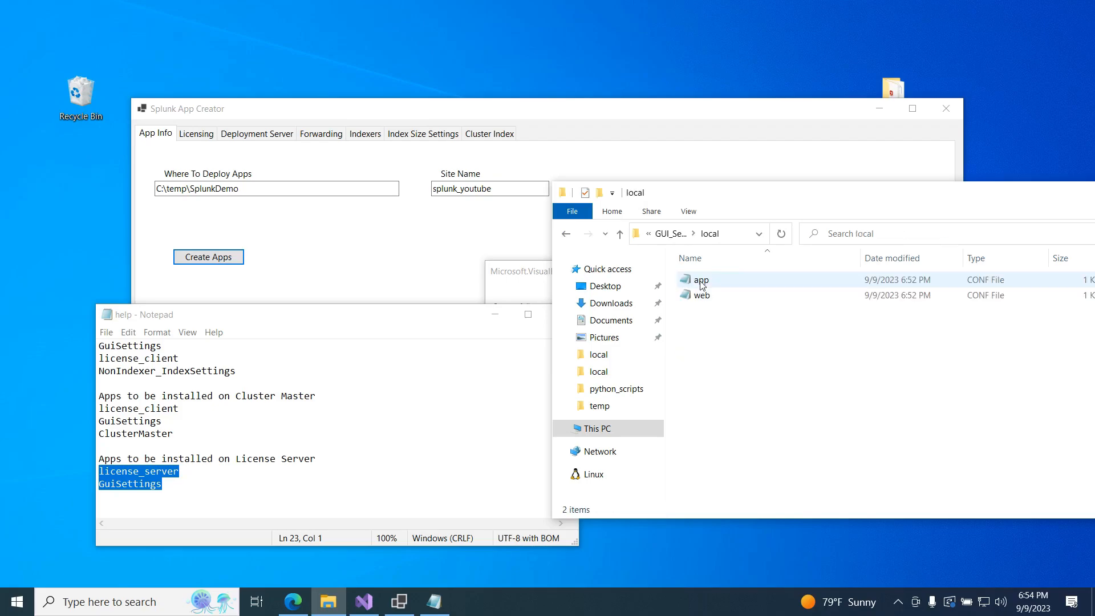
pyautogui.doubleClick(703, 295)
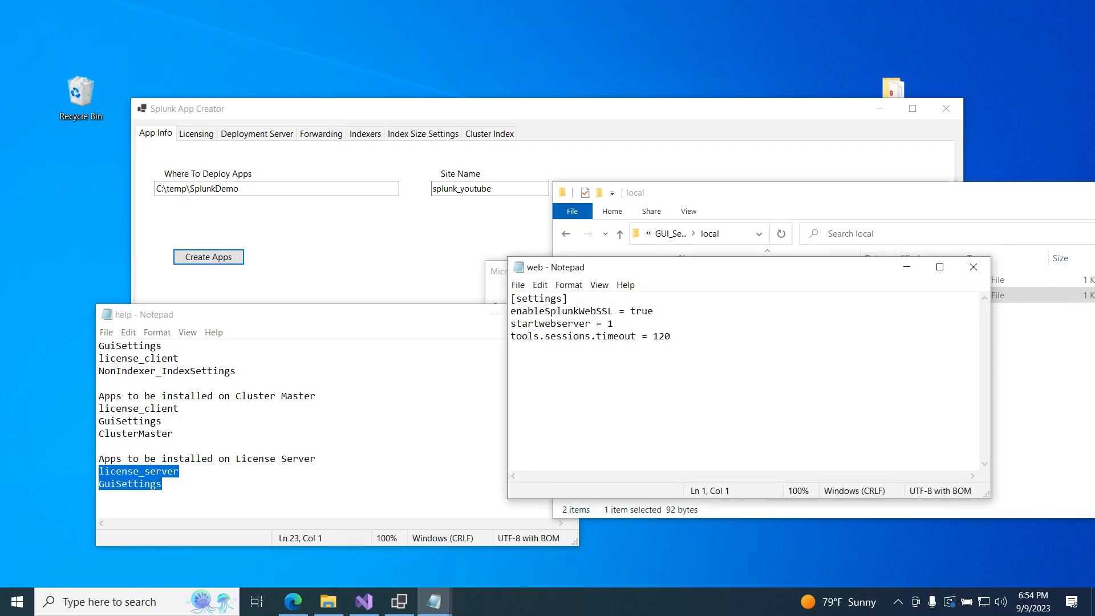
# - Close the web.conf window and return to the SplunkDemosplunk_youtube apps folder
pyautogui.click(510, 297)
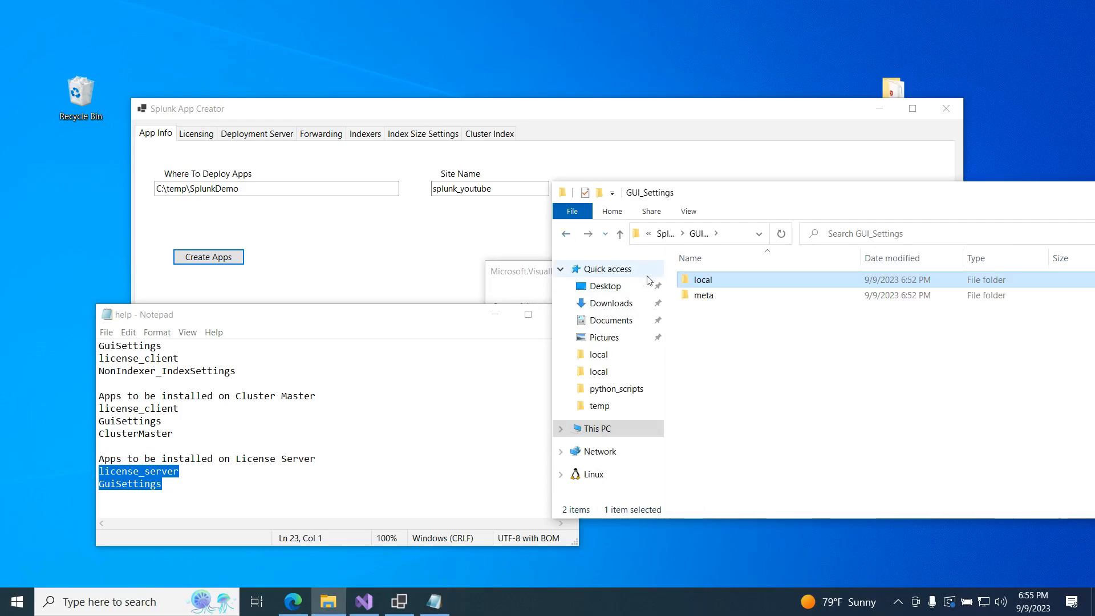
pyautogui.click(618, 233)
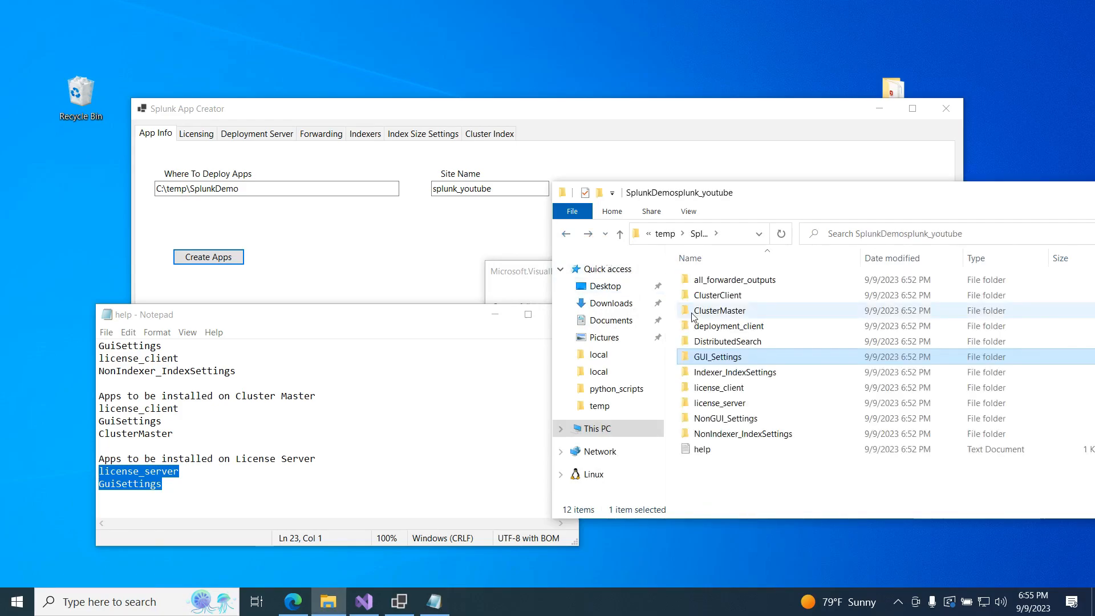
pyautogui.moveTo(714, 356)
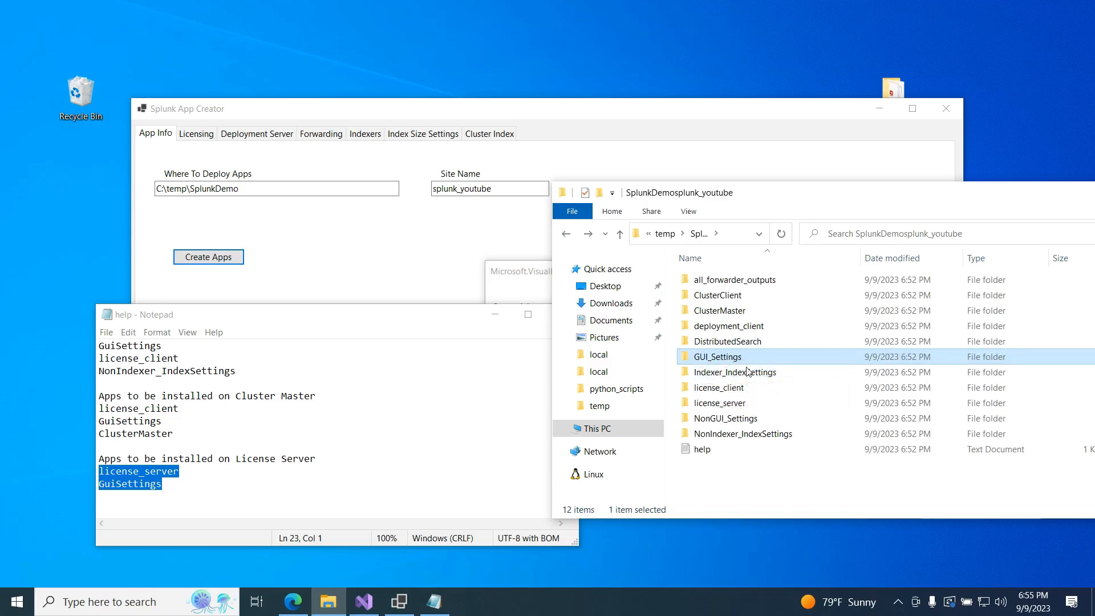
pyautogui.doubleClick(725, 418)
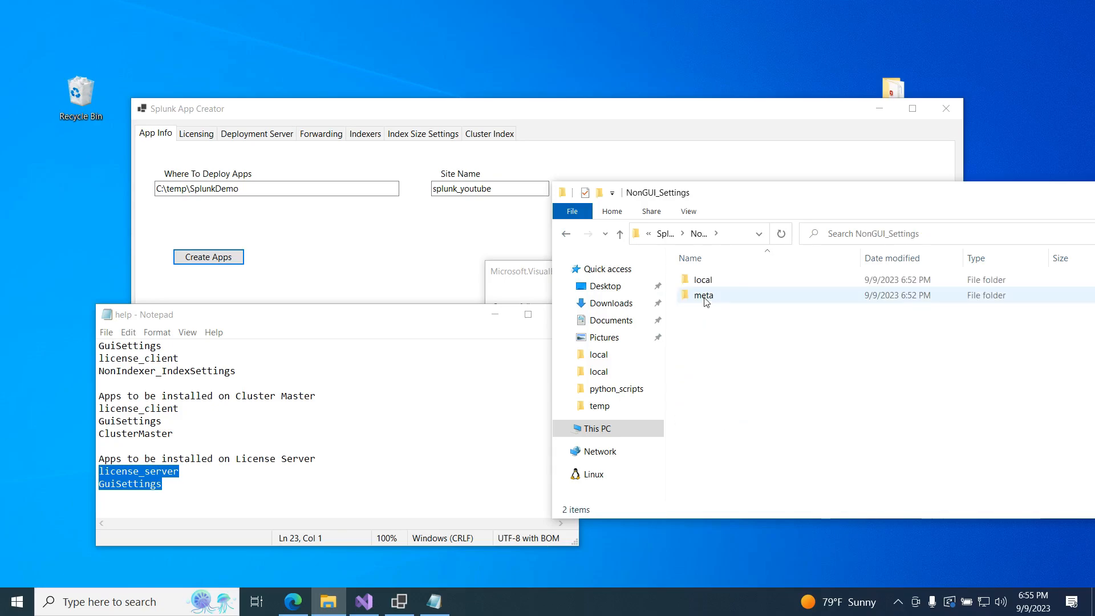
pyautogui.doubleClick(704, 279)
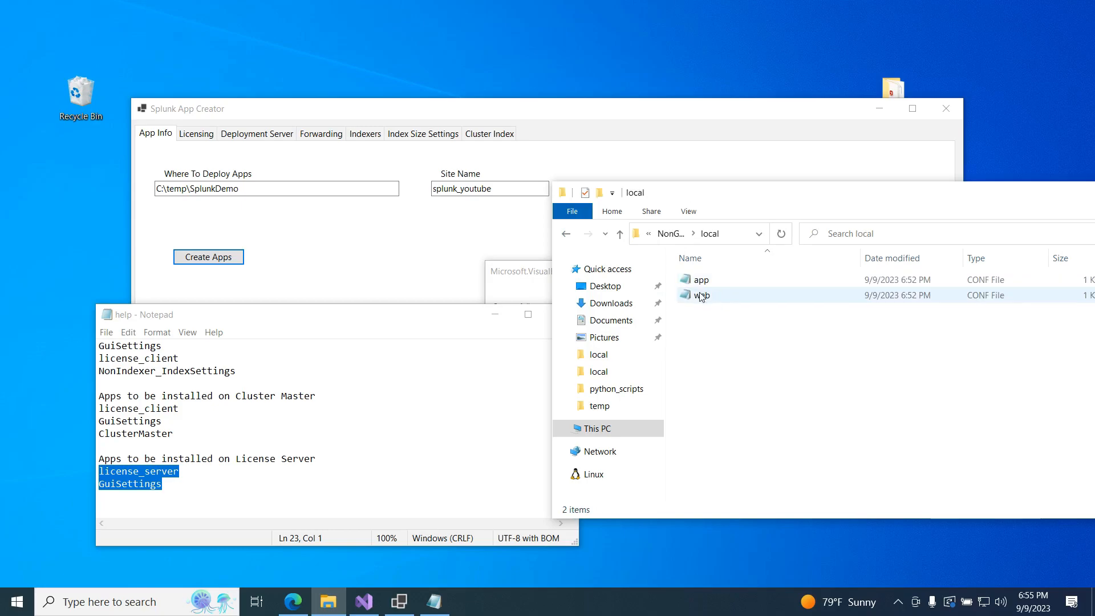
pyautogui.doubleClick(699, 294)
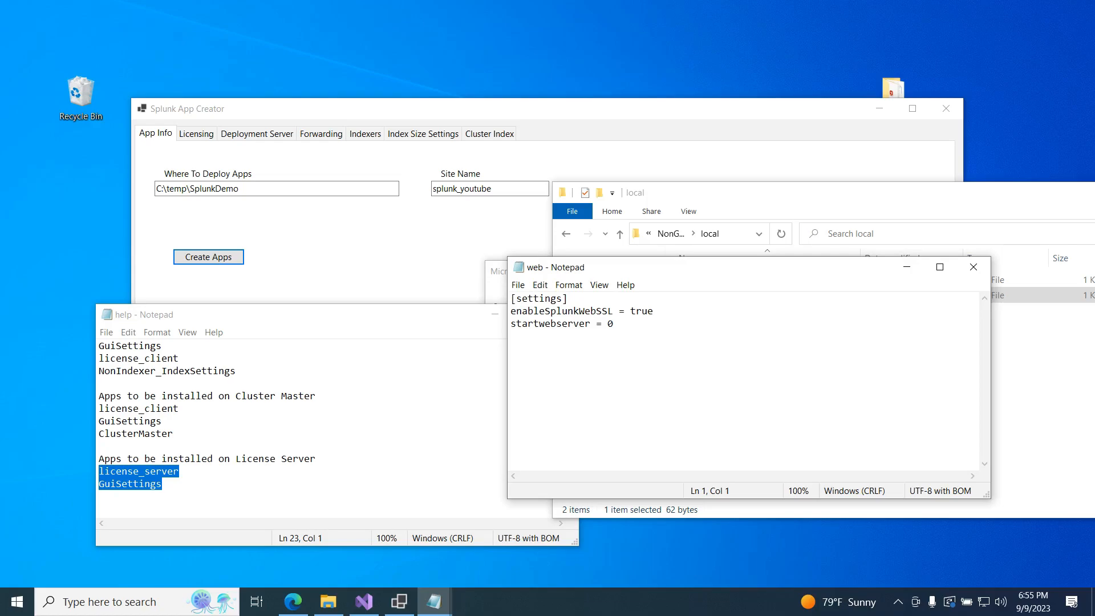
pyautogui.doubleClick(608, 322)
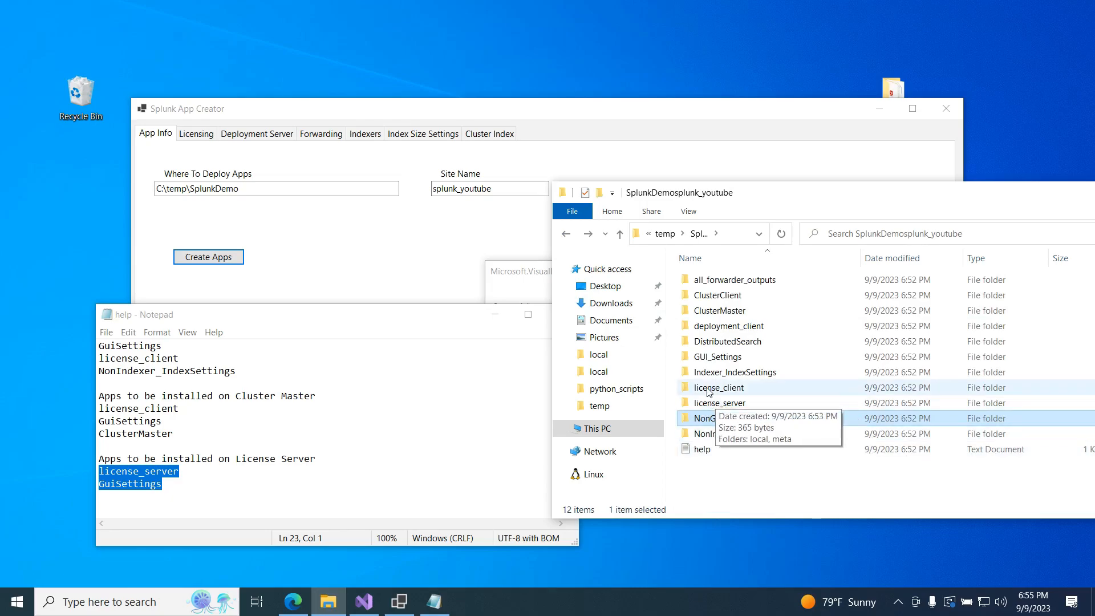
# - Review license_server's local server.conf settings in Notepad
pyautogui.doubleClick(719, 402)
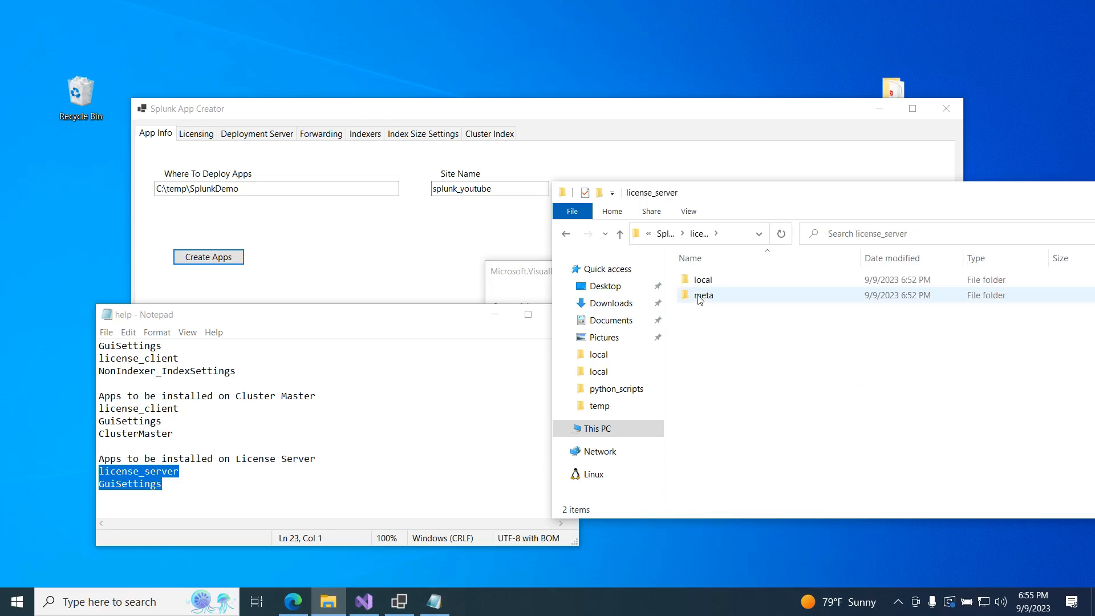
pyautogui.doubleClick(704, 279)
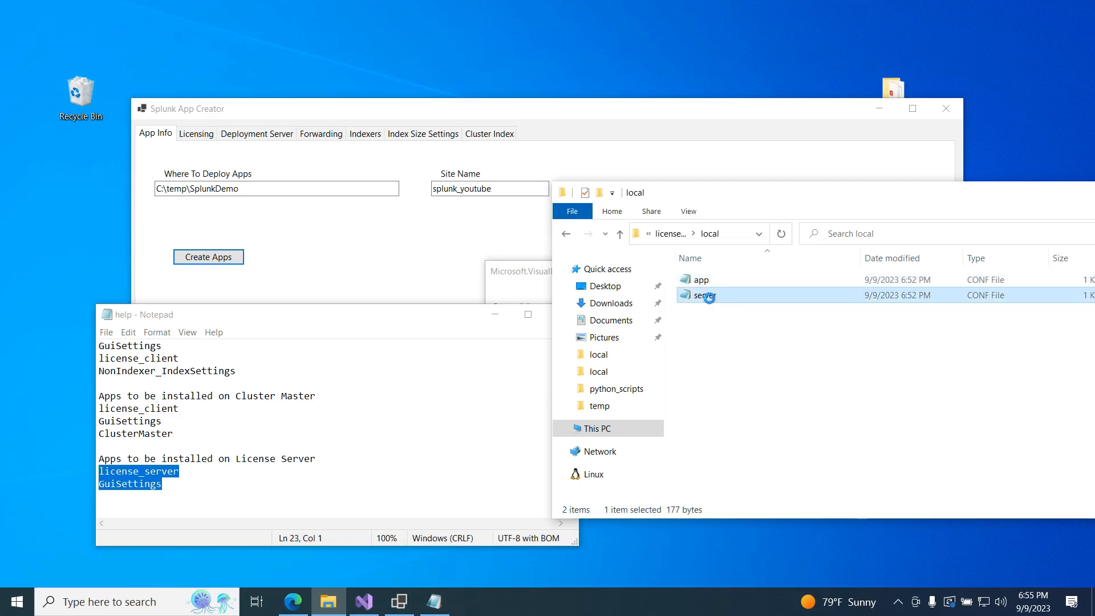
pyautogui.doubleClick(704, 294)
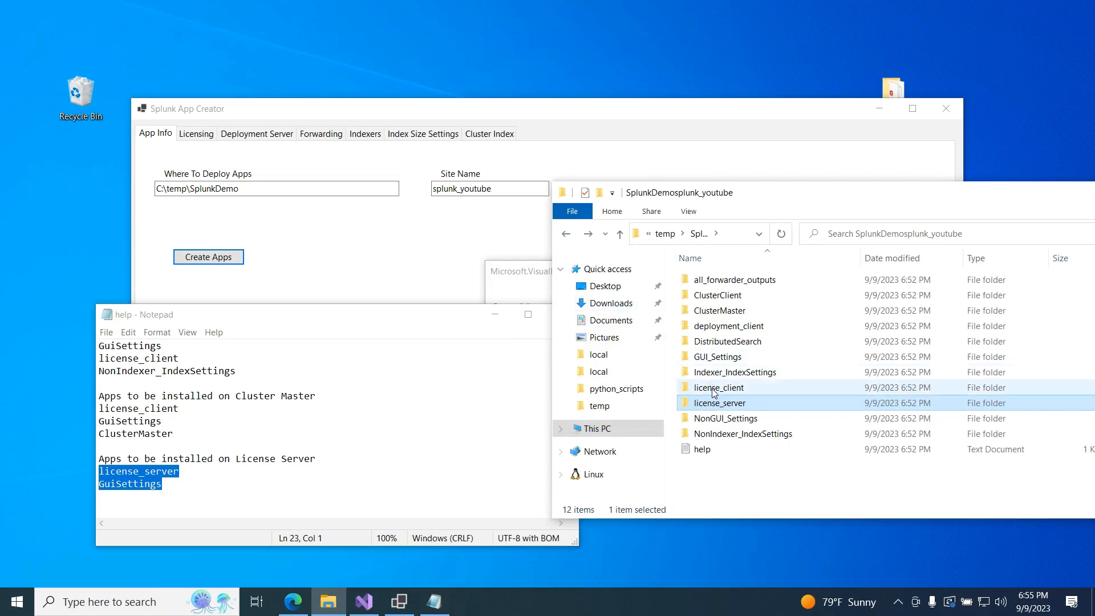
pyautogui.doubleClick(719, 402)
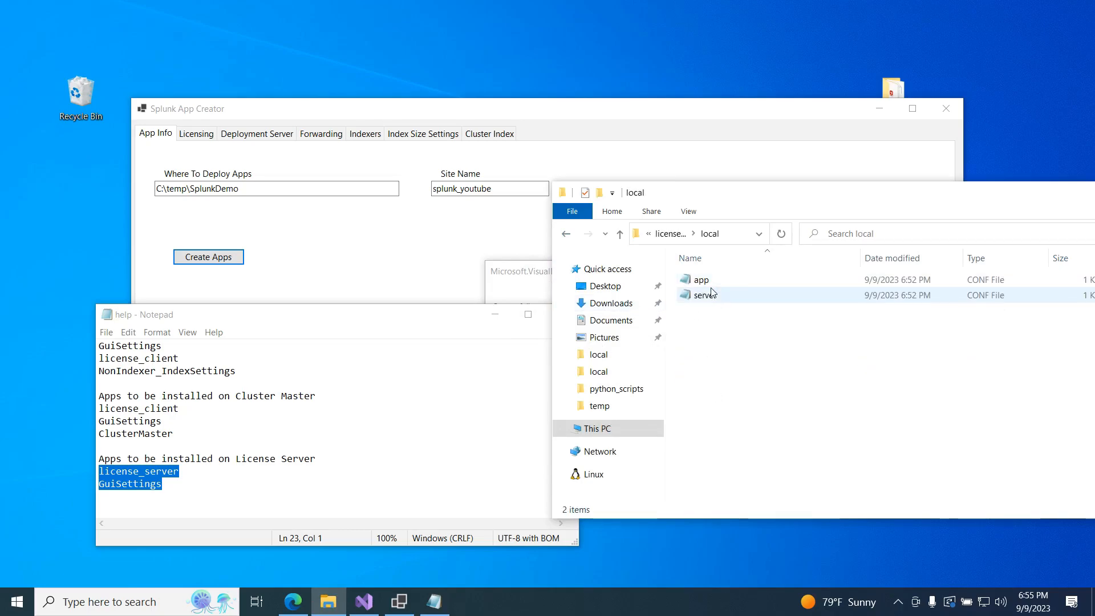
pyautogui.doubleClick(704, 294)
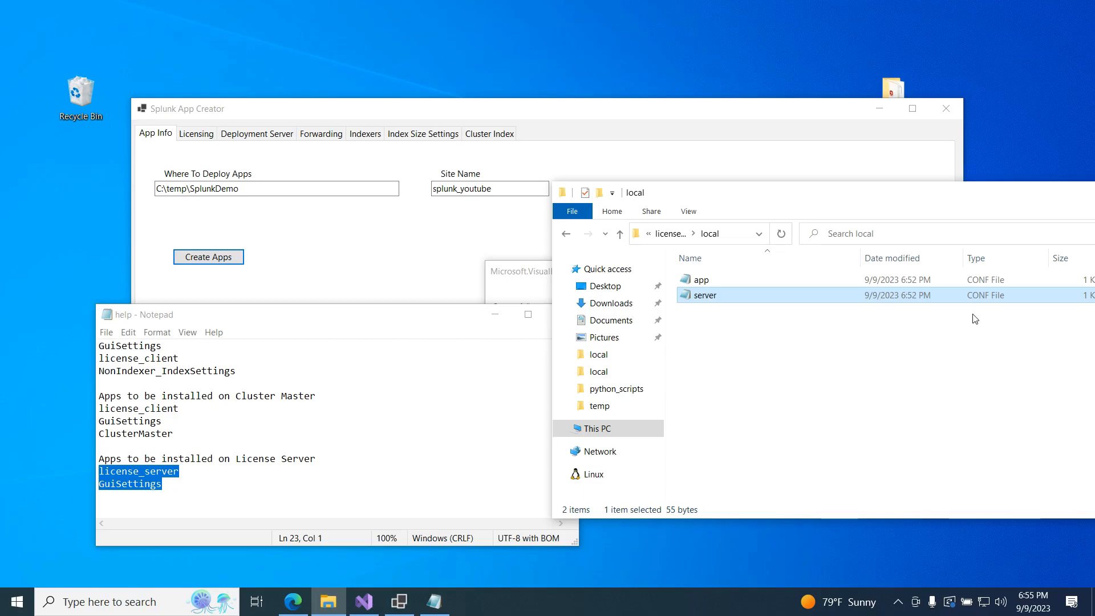
# - Regenerate the Splunk apps with Create Apps and get the success confirmation
pyautogui.click(207, 257)
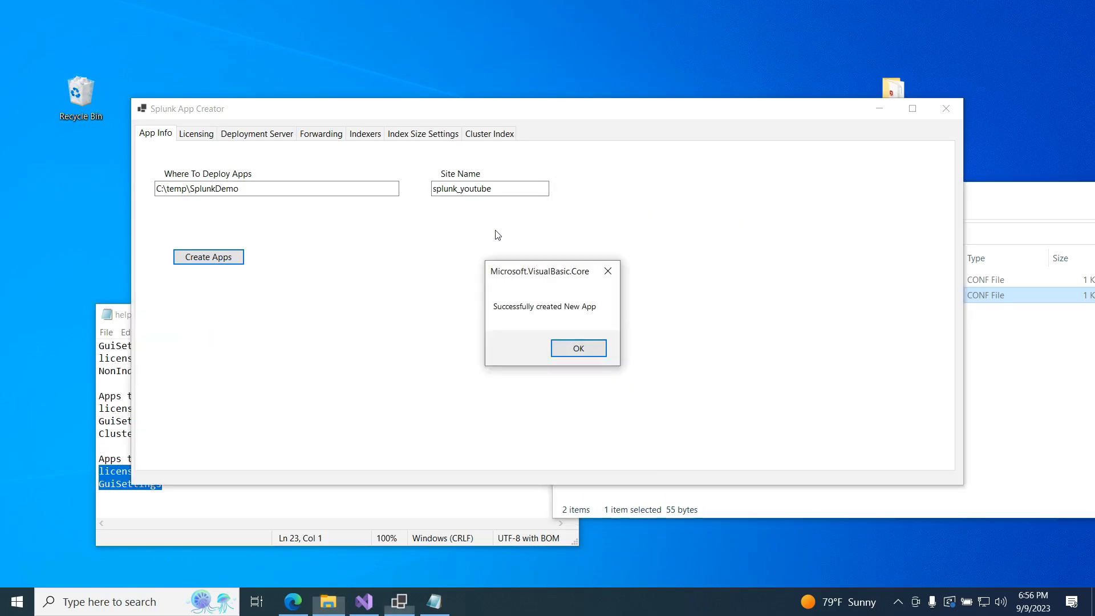
# - Dismiss the app-creation success message, returning to App Info for site splunk_youtube
pyautogui.click(577, 348)
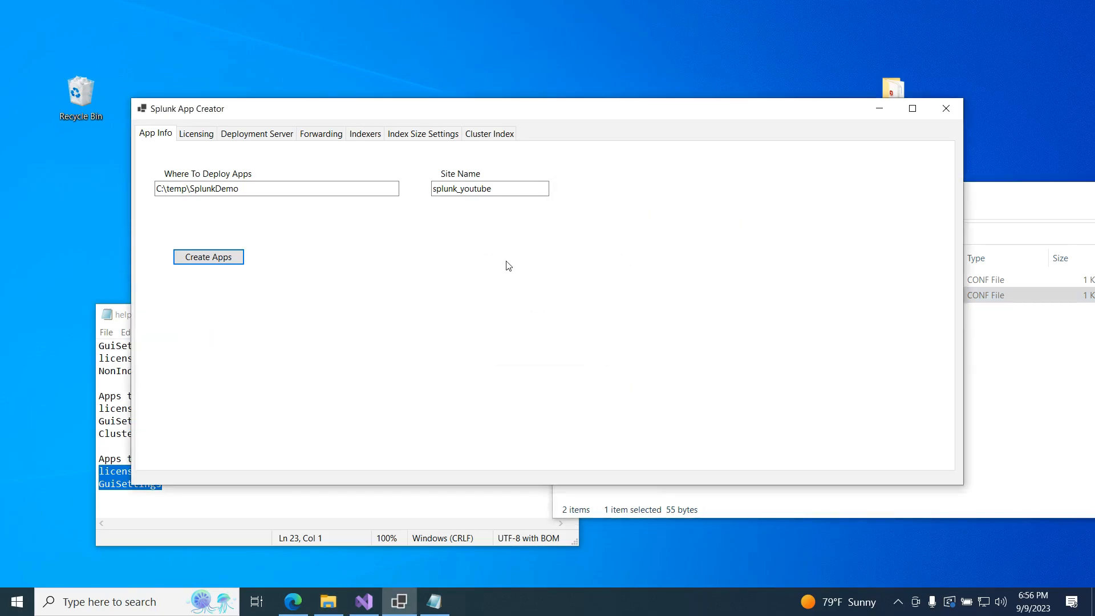
pyautogui.moveTo(440, 307)
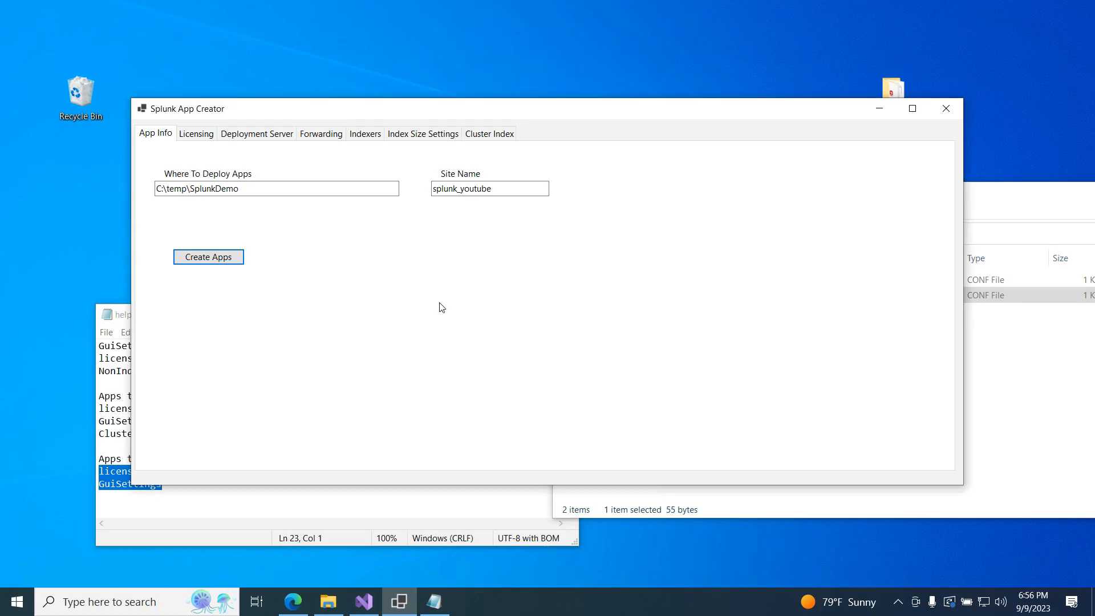
pyautogui.moveTo(1000, 201)
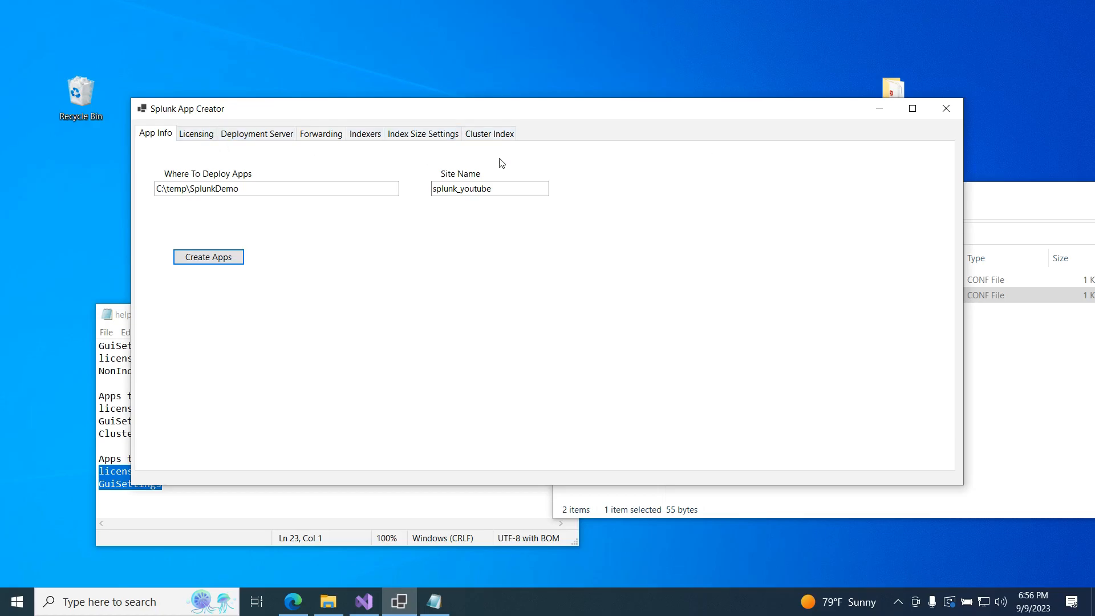
pyautogui.moveTo(401, 174)
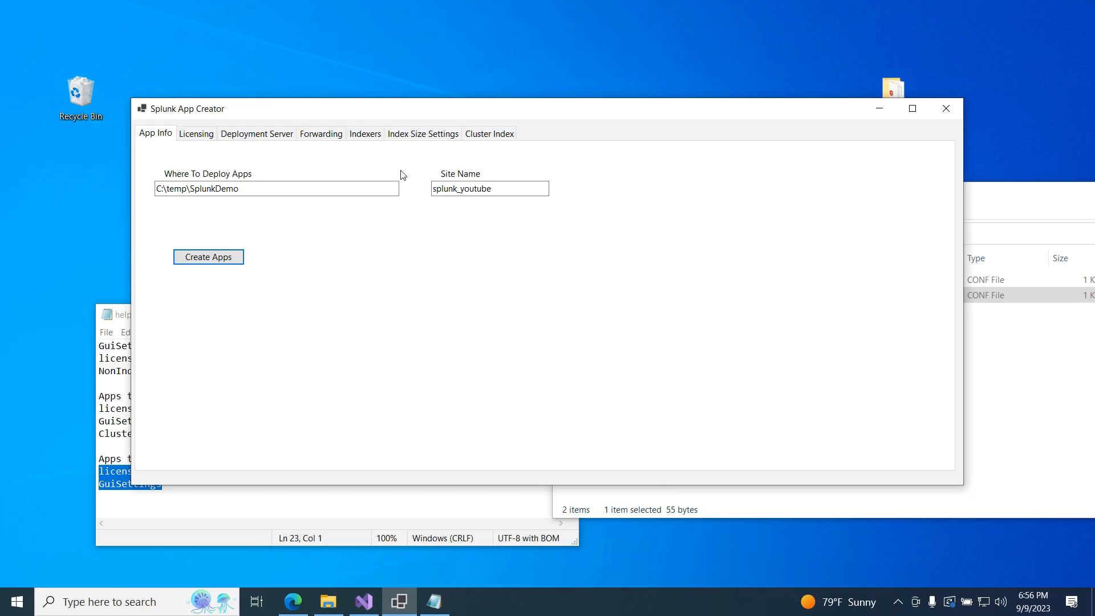
pyautogui.moveTo(197, 147)
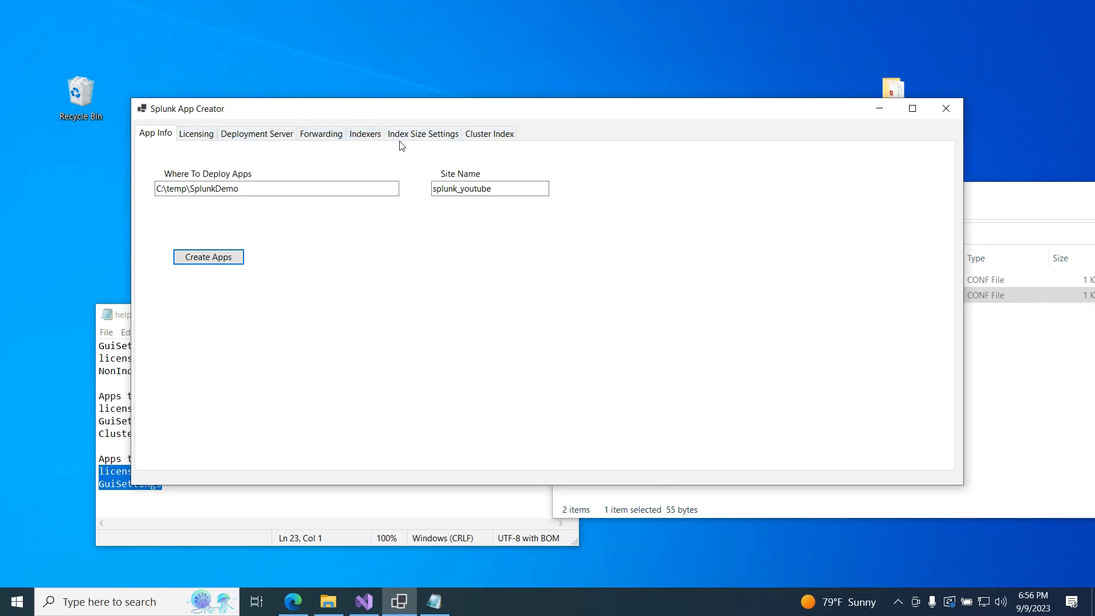
pyautogui.moveTo(525, 176)
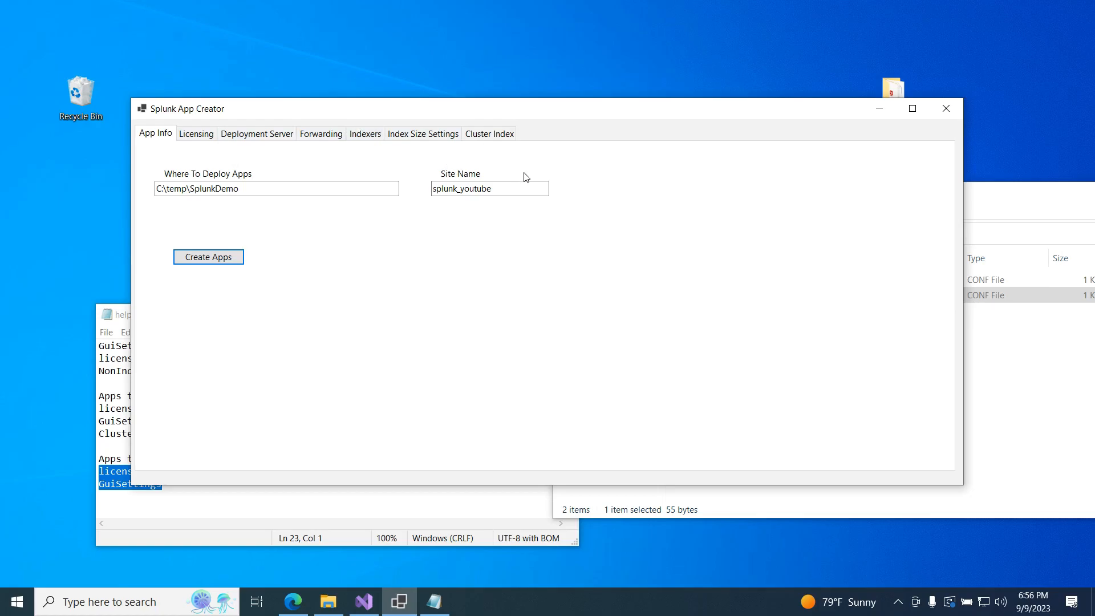
pyautogui.moveTo(556, 211)
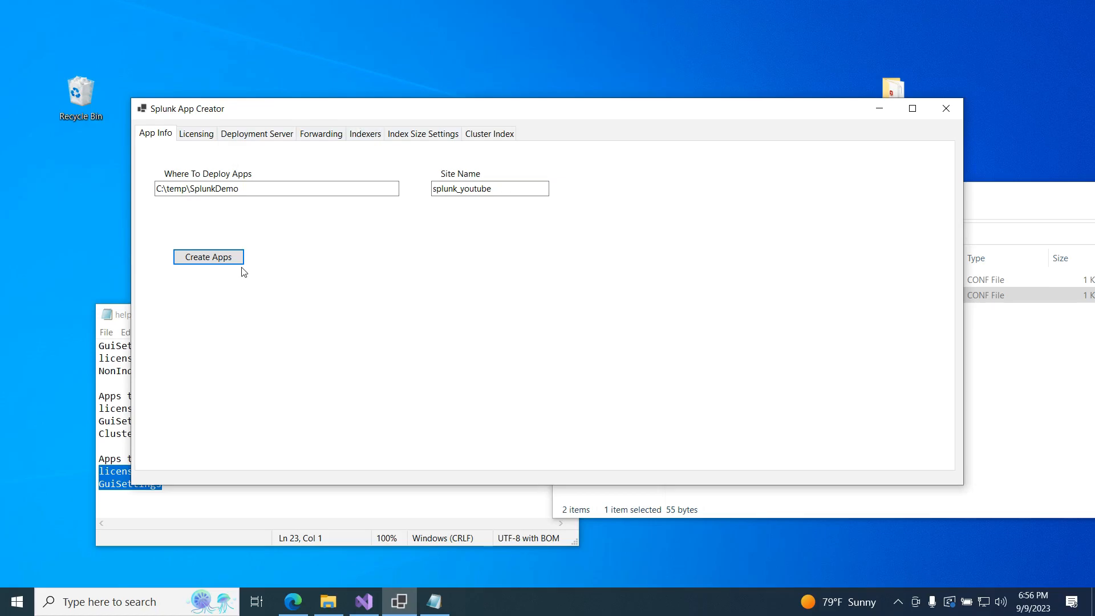
pyautogui.moveTo(1012, 400)
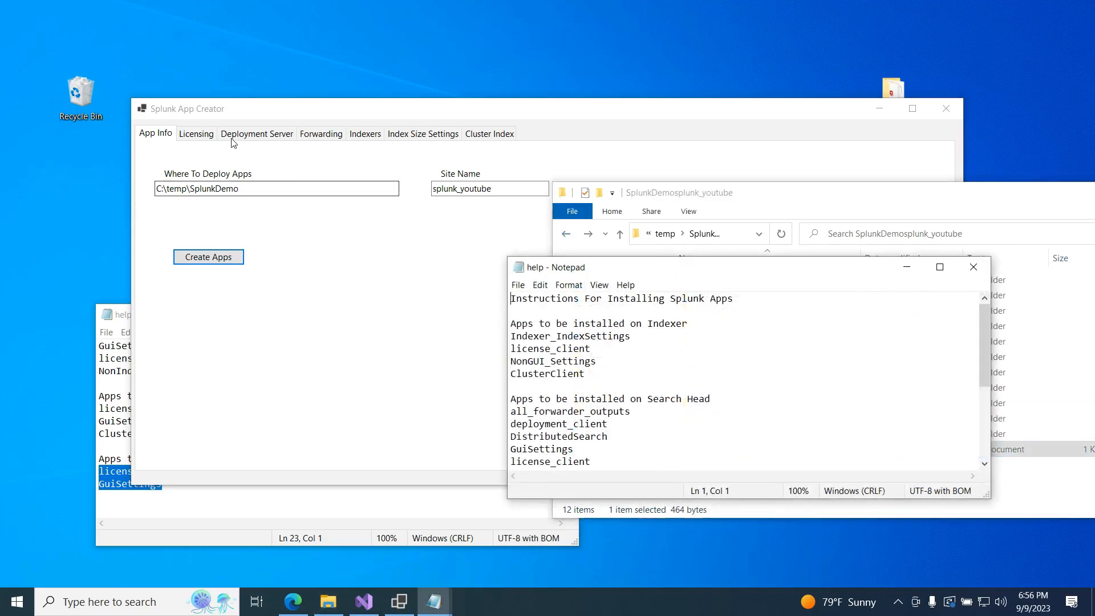
# - Review Licensing settings and the license_client help entry, then show Deployment Server at 192.168.0.128
pyautogui.click(196, 134)
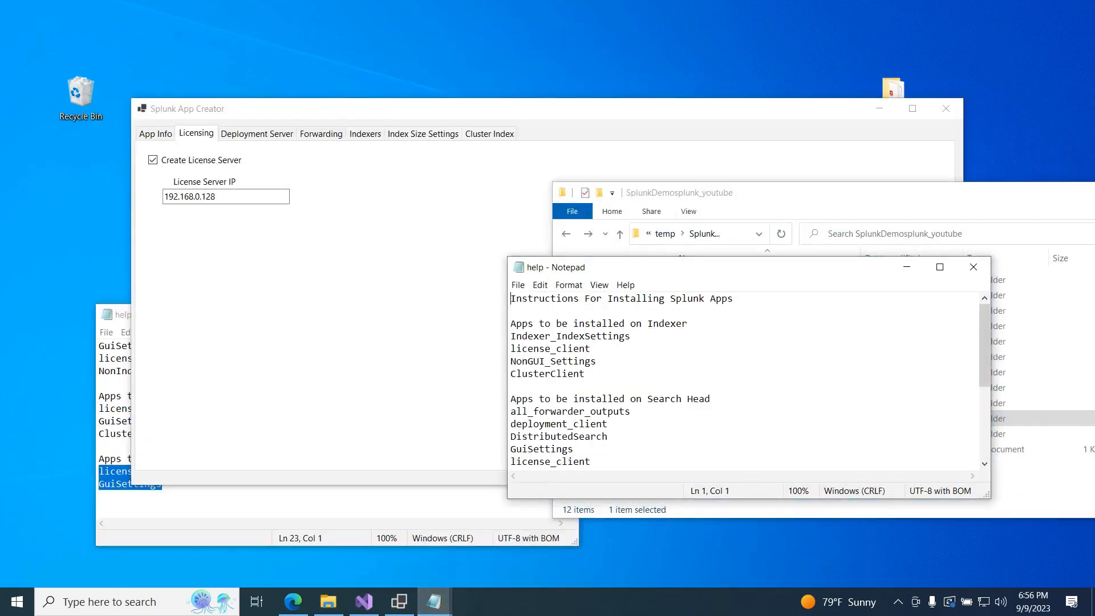
pyautogui.scroll(-3)
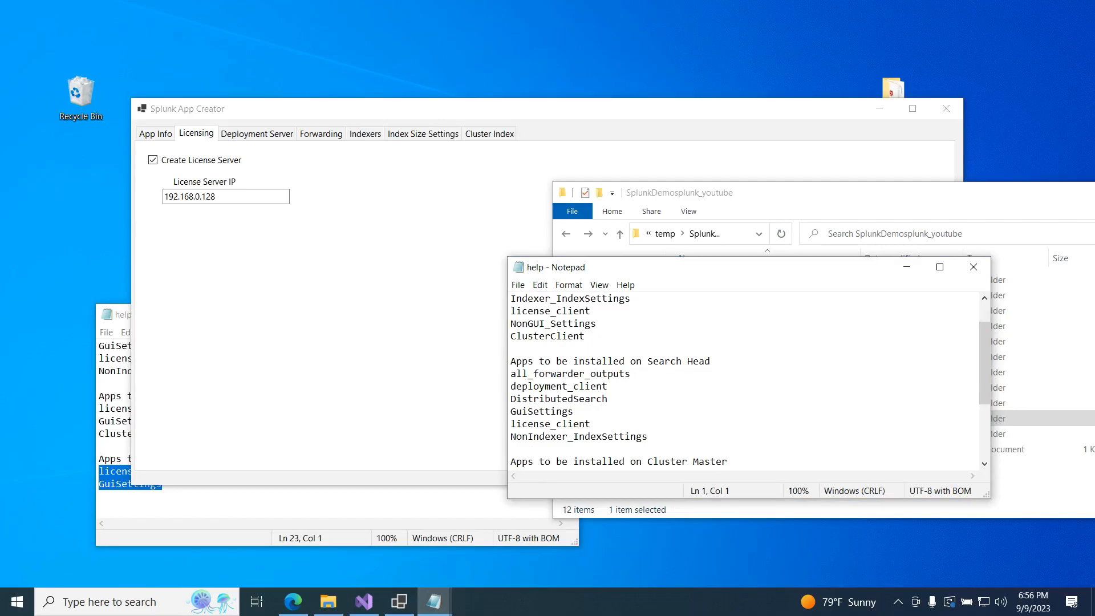
pyautogui.doubleClick(548, 423)
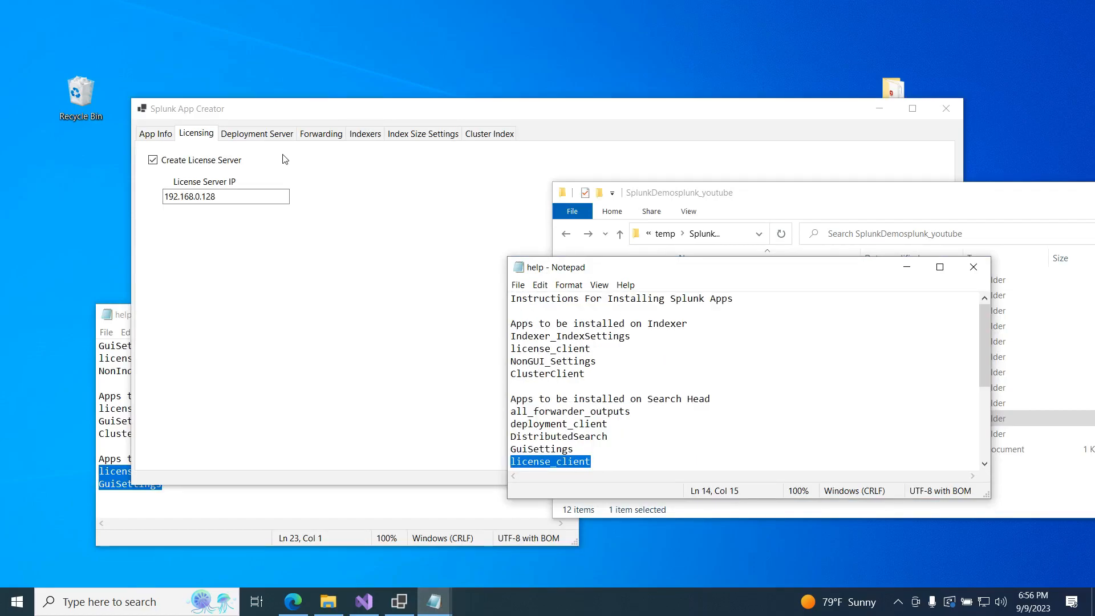
pyautogui.click(256, 133)
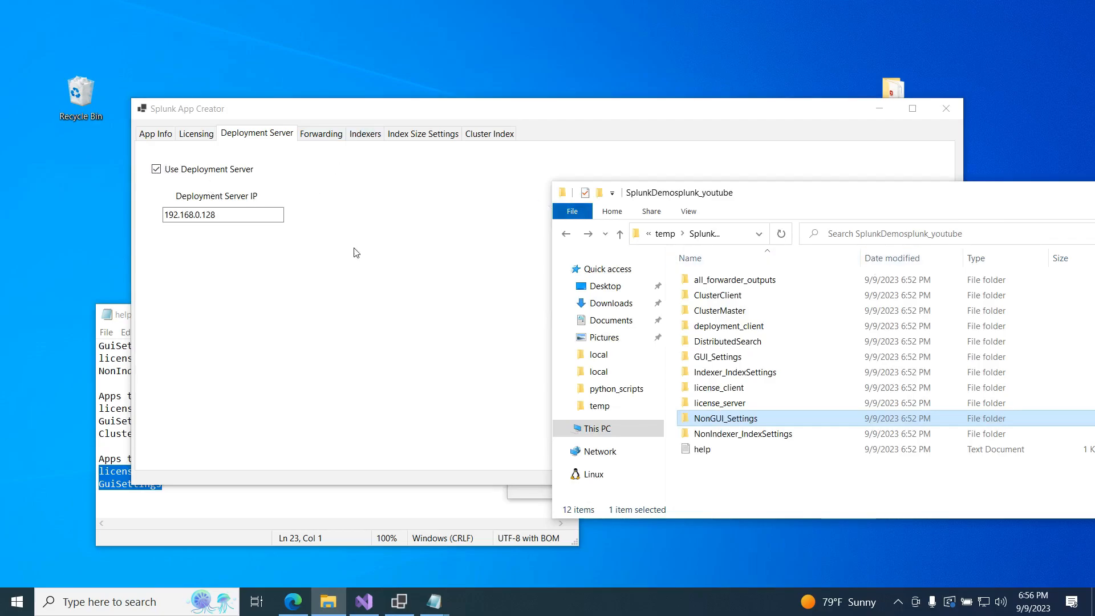
pyautogui.moveTo(510, 312)
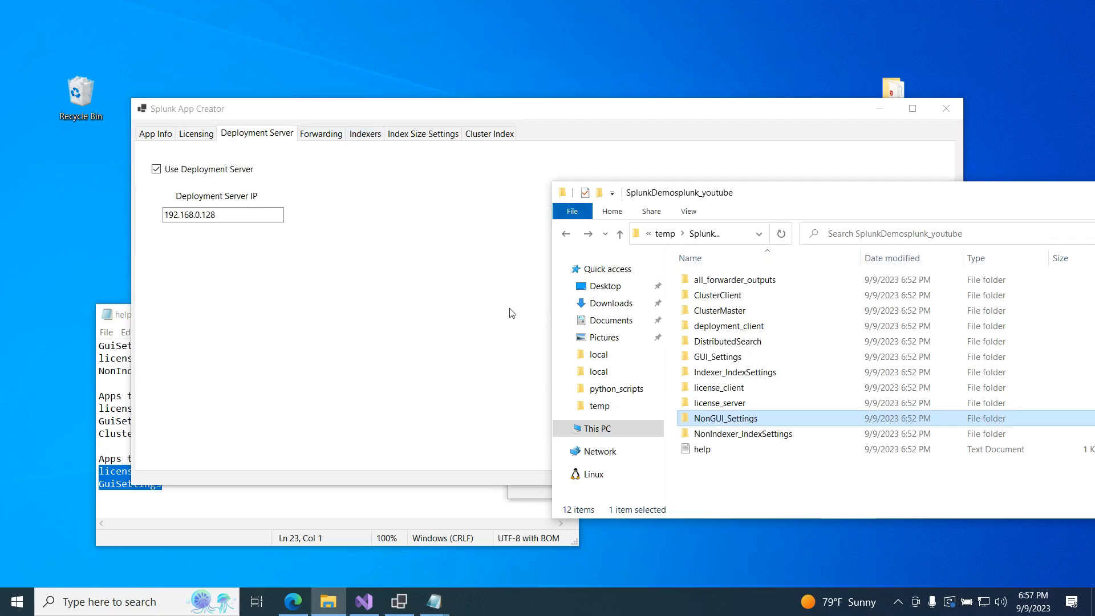